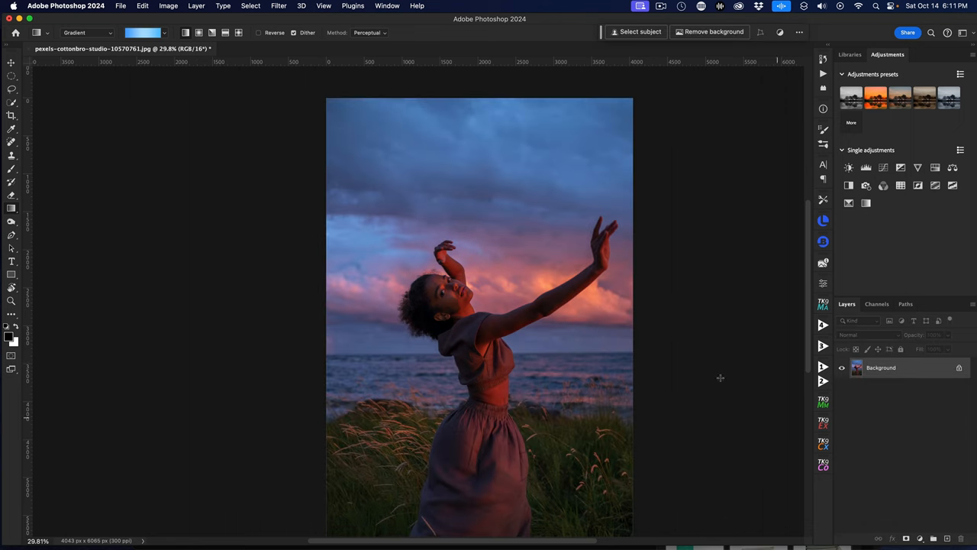
{"action": "mouse_move", "coordinate": [807, 385]}
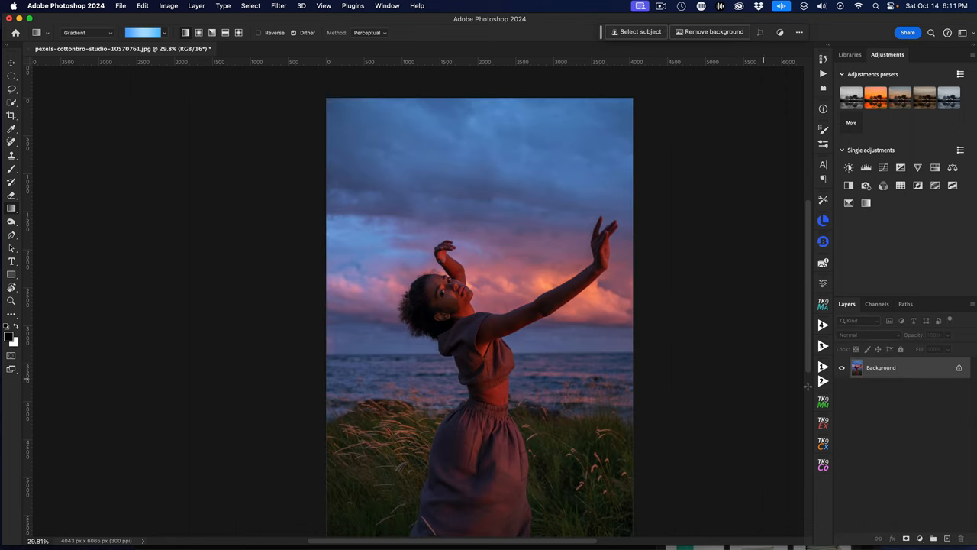
{"action": "mouse_move", "coordinate": [881, 366]}
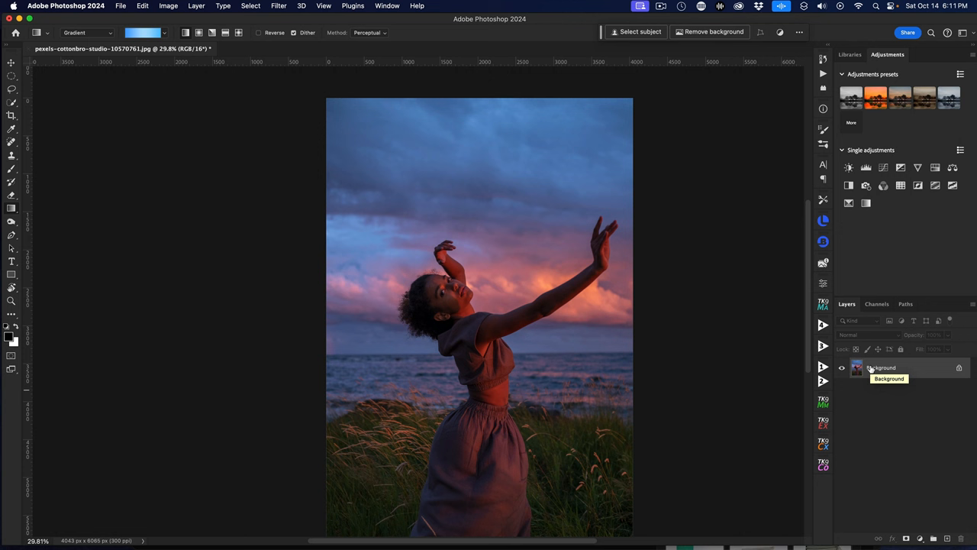
{"action": "mouse_move", "coordinate": [872, 368]}
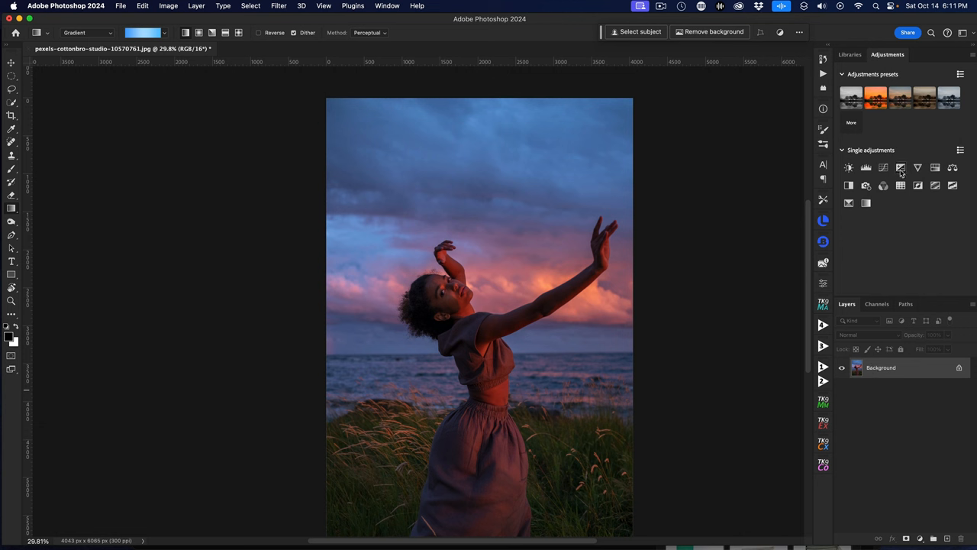
{"action": "mouse_move", "coordinate": [882, 167]}
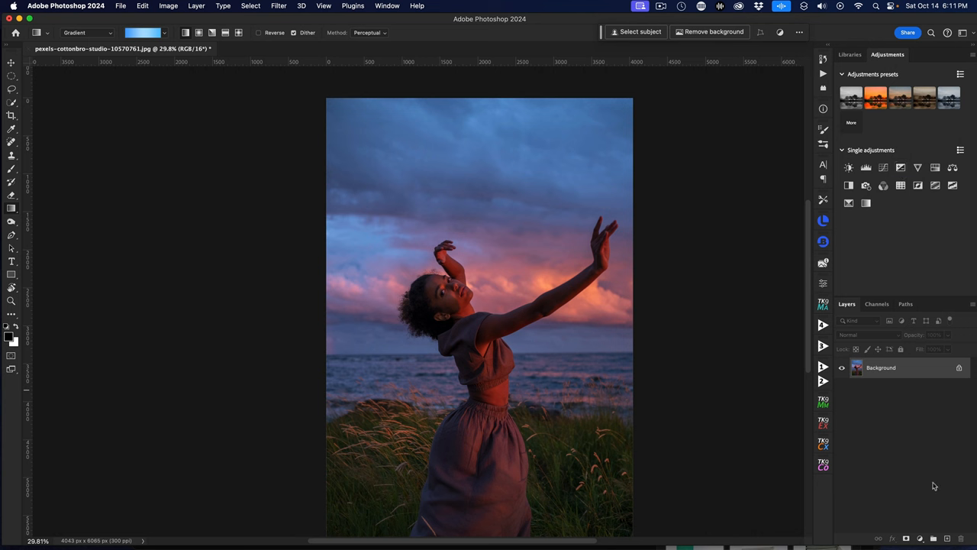
Step: Add an Exposure adjustment layer and pull Exposure to about -5, darkening the whole photo
{"action": "left_click", "coordinate": [921, 537]}
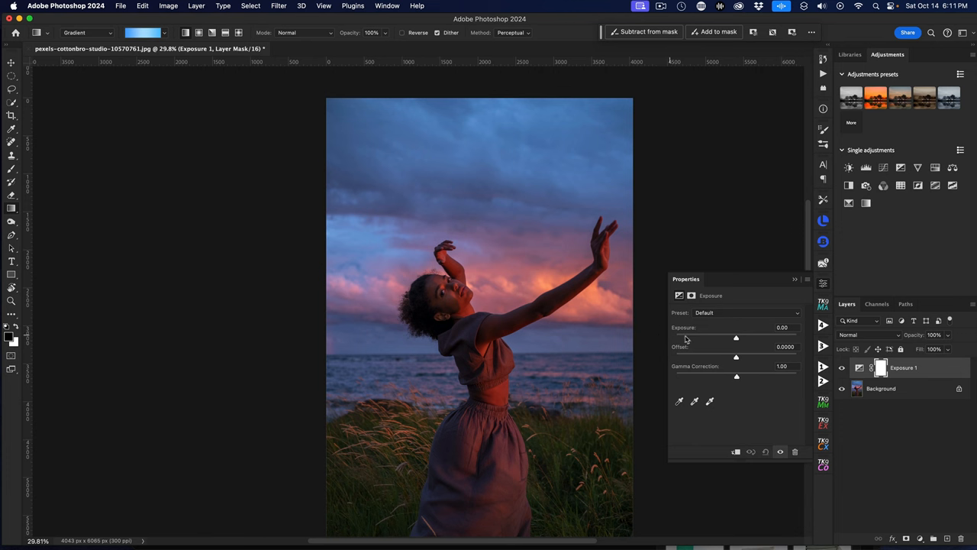
{"action": "mouse_move", "coordinate": [666, 326]}
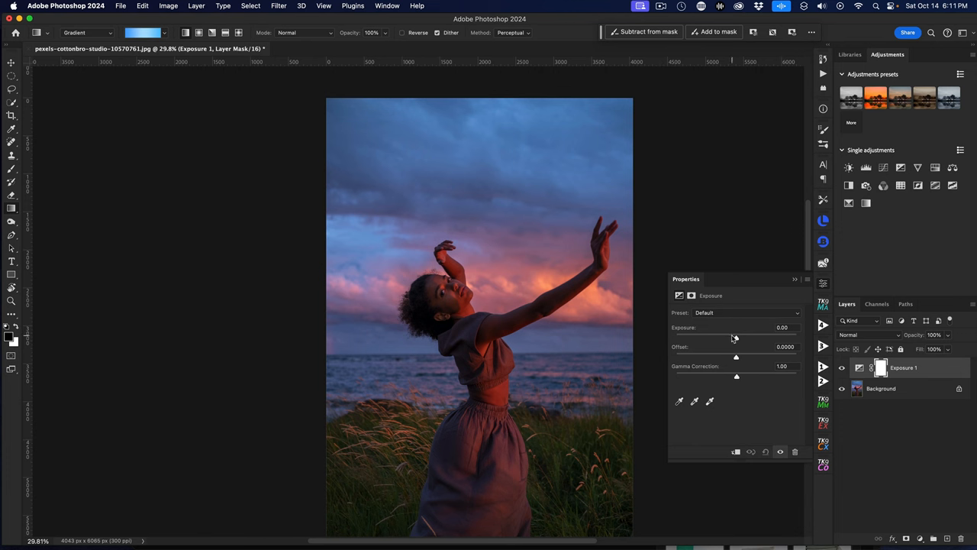
{"action": "left_click_drag", "start_coordinate": [734, 336], "coordinate": [727, 336]}
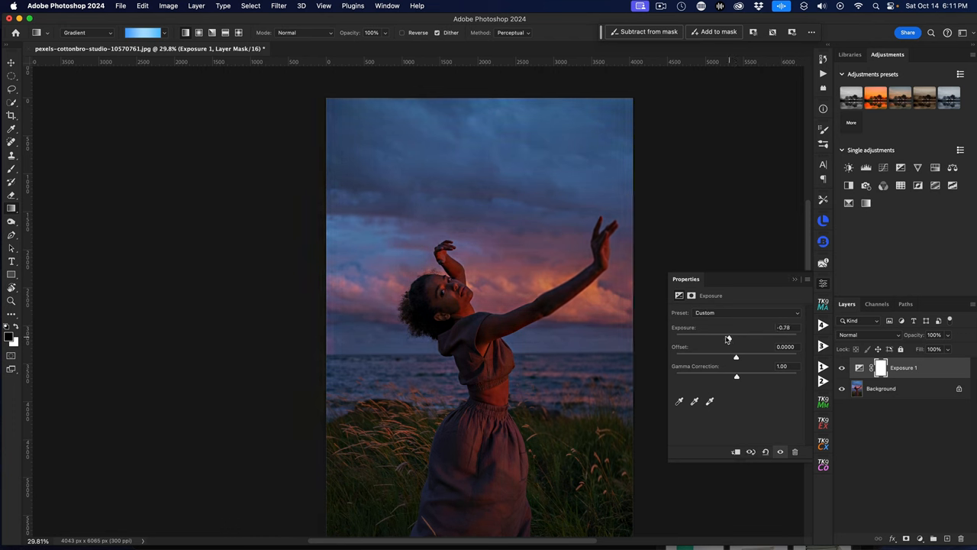
{"action": "left_click_drag", "start_coordinate": [727, 337], "coordinate": [710, 337]}
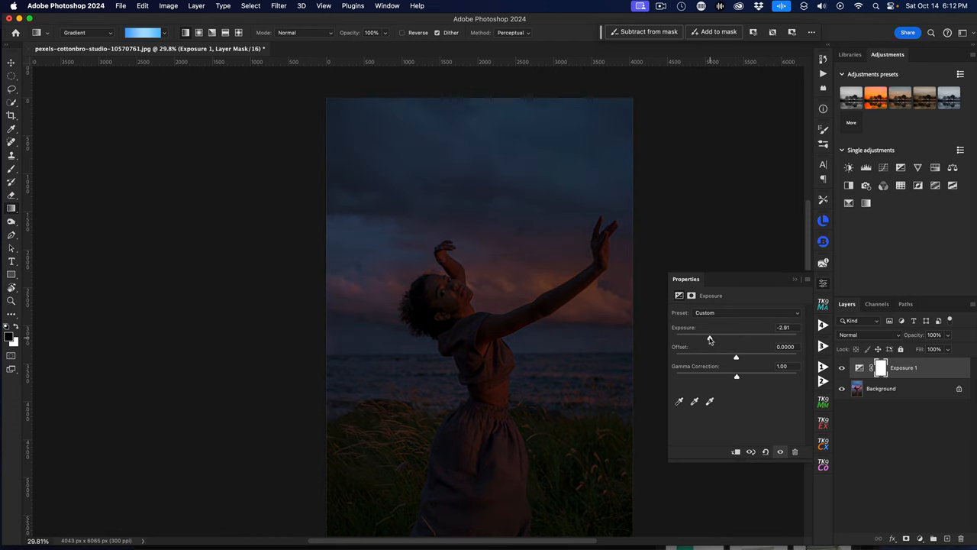
{"action": "left_click_drag", "start_coordinate": [710, 337], "coordinate": [702, 338]}
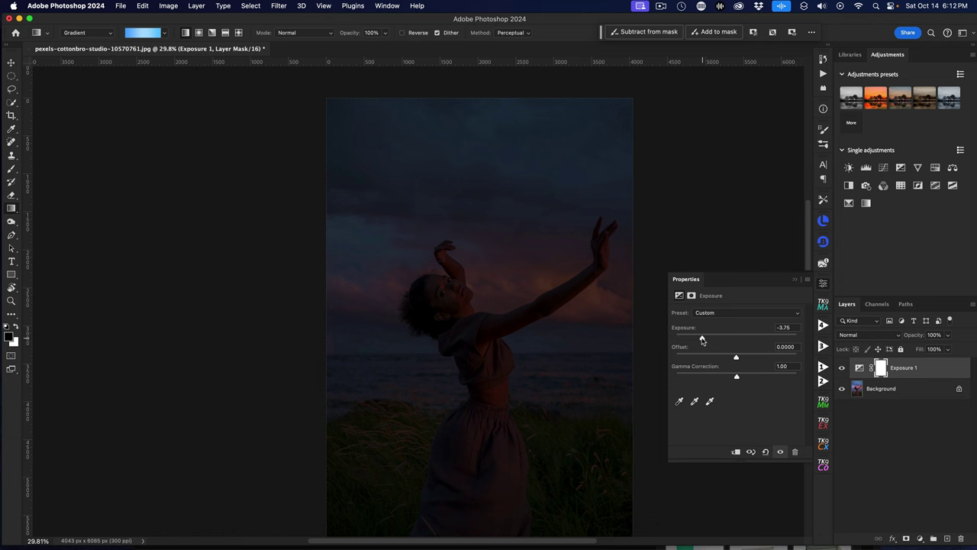
{"action": "left_click_drag", "start_coordinate": [702, 336], "coordinate": [697, 336]}
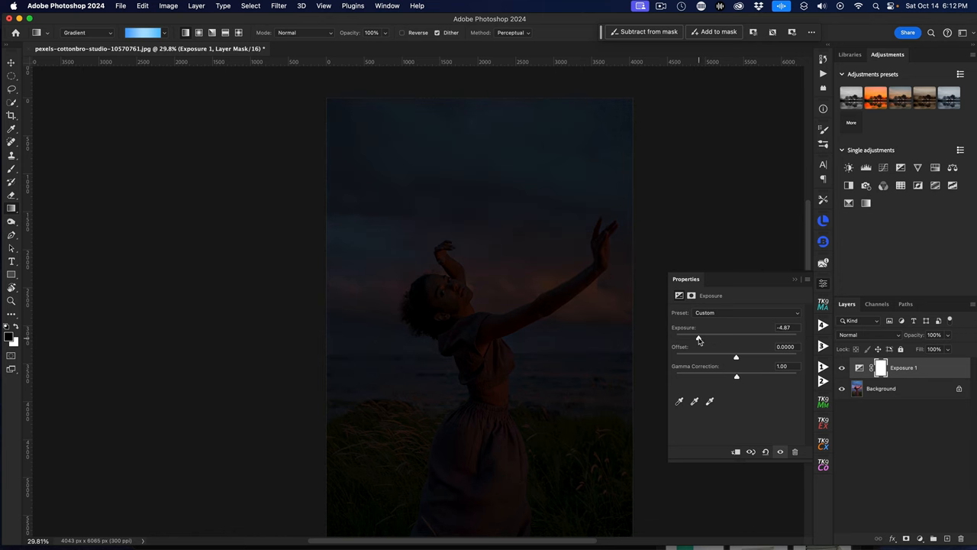
{"action": "left_click_drag", "start_coordinate": [695, 336], "coordinate": [701, 336]}
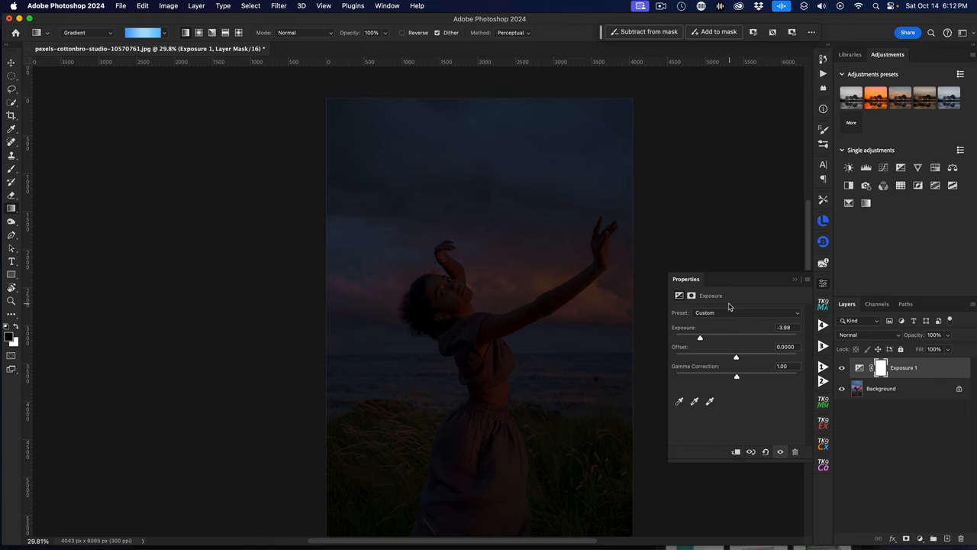
{"action": "mouse_move", "coordinate": [798, 279]}
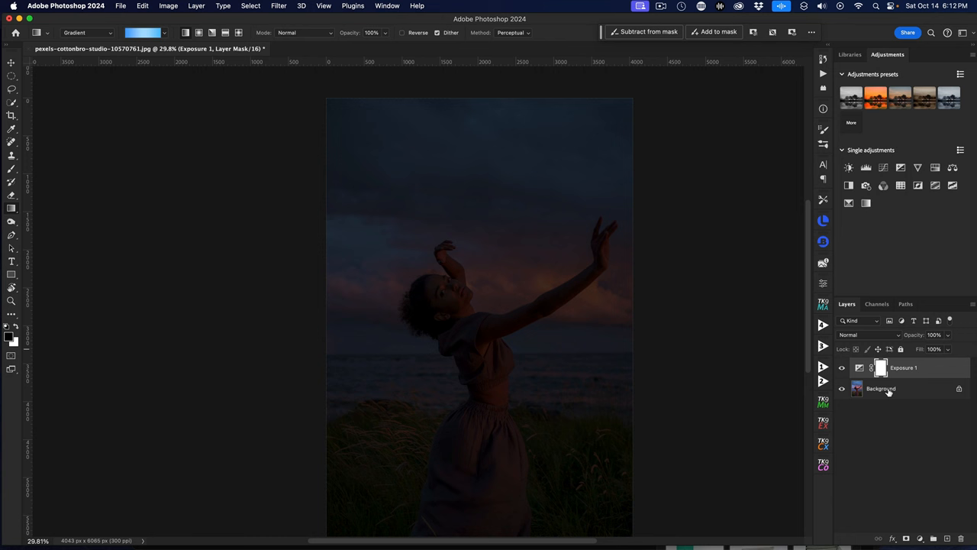
{"action": "mouse_move", "coordinate": [889, 391]}
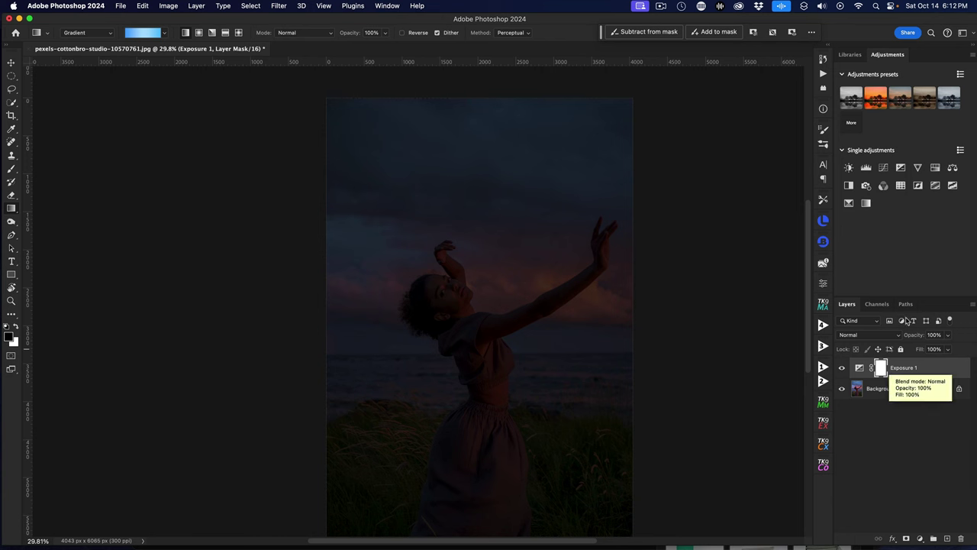
{"action": "mouse_move", "coordinate": [880, 368]}
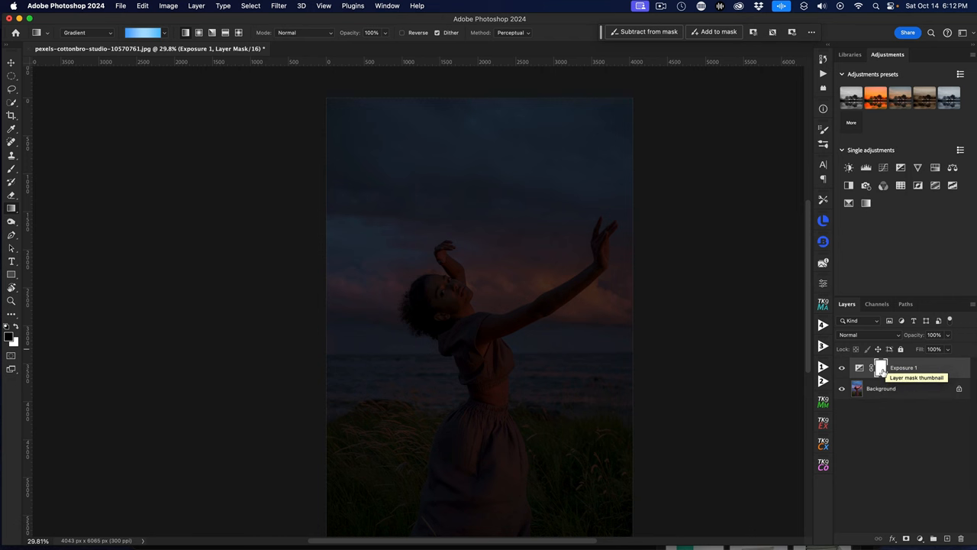
{"action": "mouse_move", "coordinate": [885, 382]}
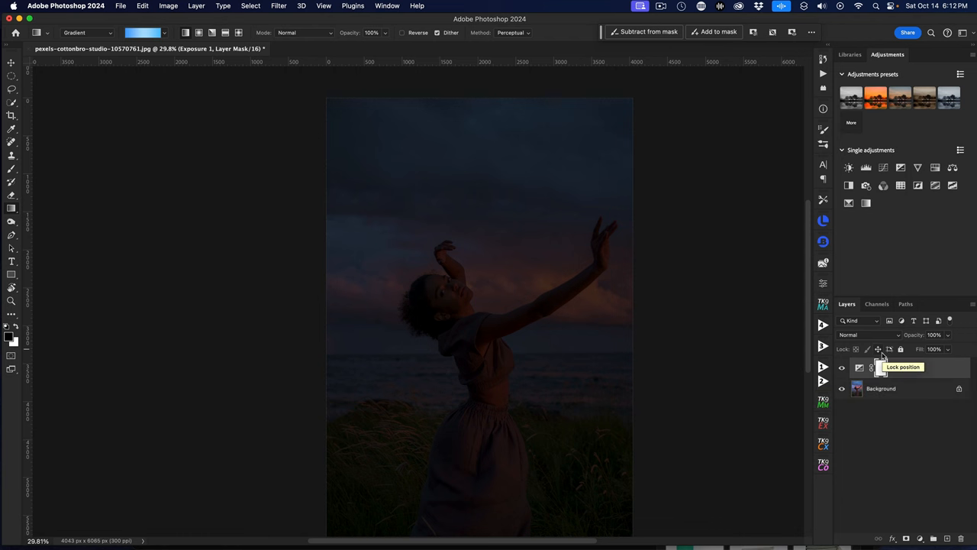
{"action": "mouse_move", "coordinate": [880, 368]}
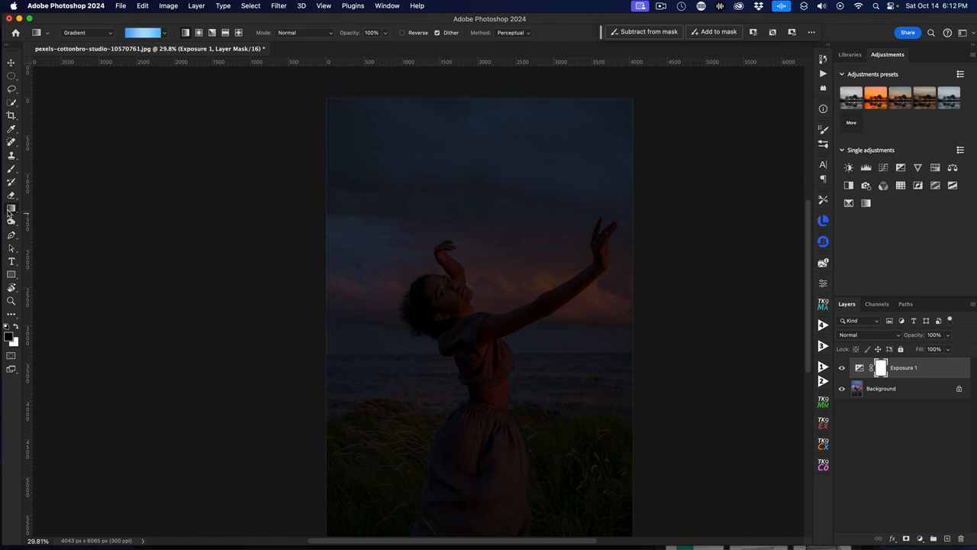
{"action": "mouse_move", "coordinate": [12, 207]}
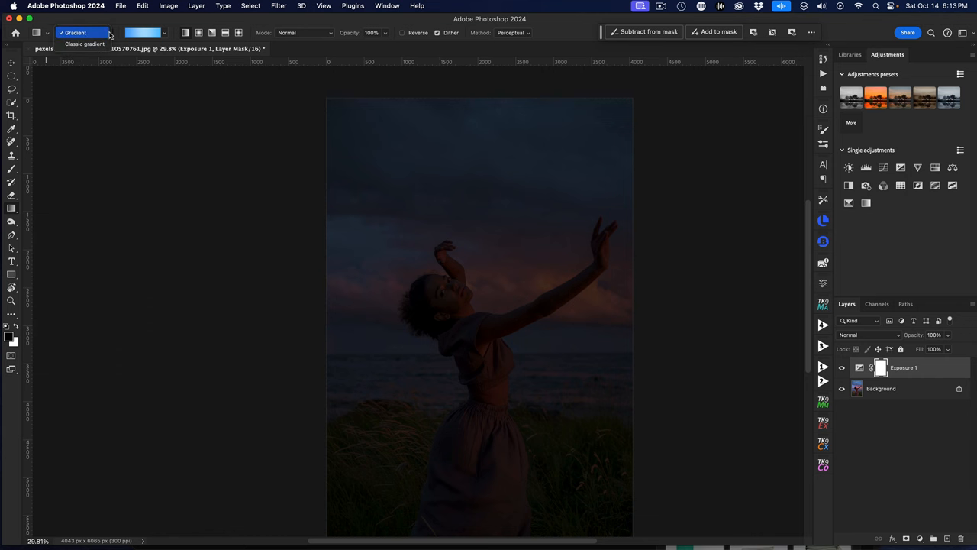
{"action": "mouse_move", "coordinate": [103, 35]}
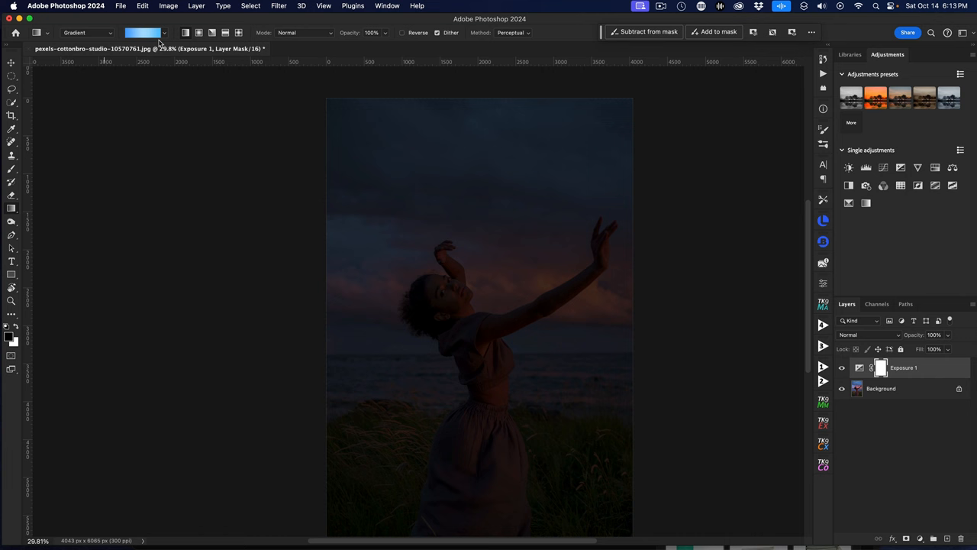
Step: Choose the black-to-white gradient preset for the Exposure layer's mask
{"action": "left_click", "coordinate": [161, 32]}
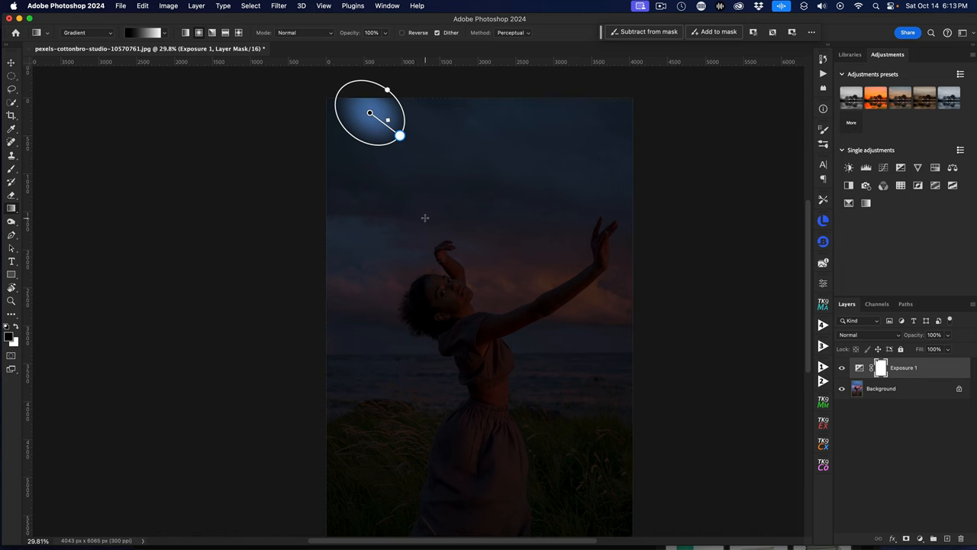
{"action": "mouse_move", "coordinate": [367, 257]}
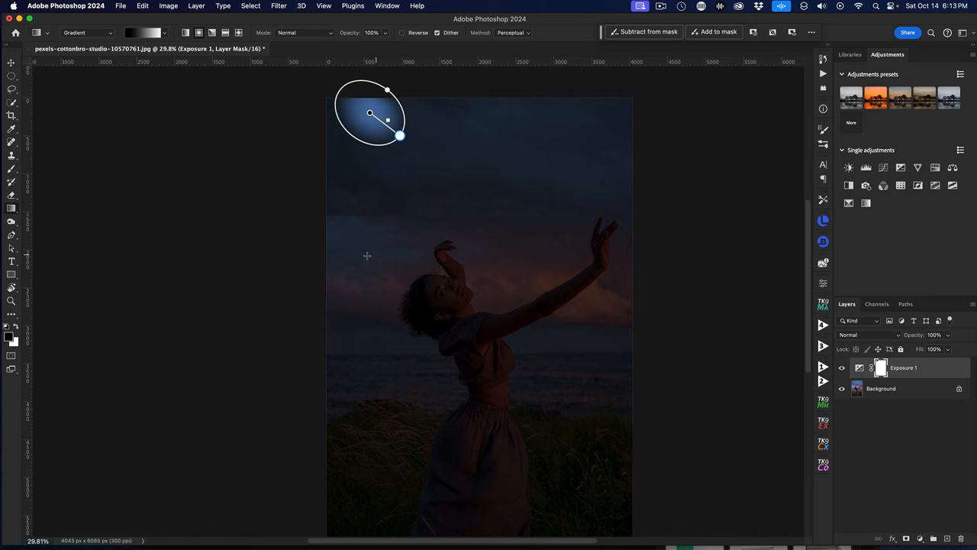
{"action": "mouse_move", "coordinate": [536, 288]}
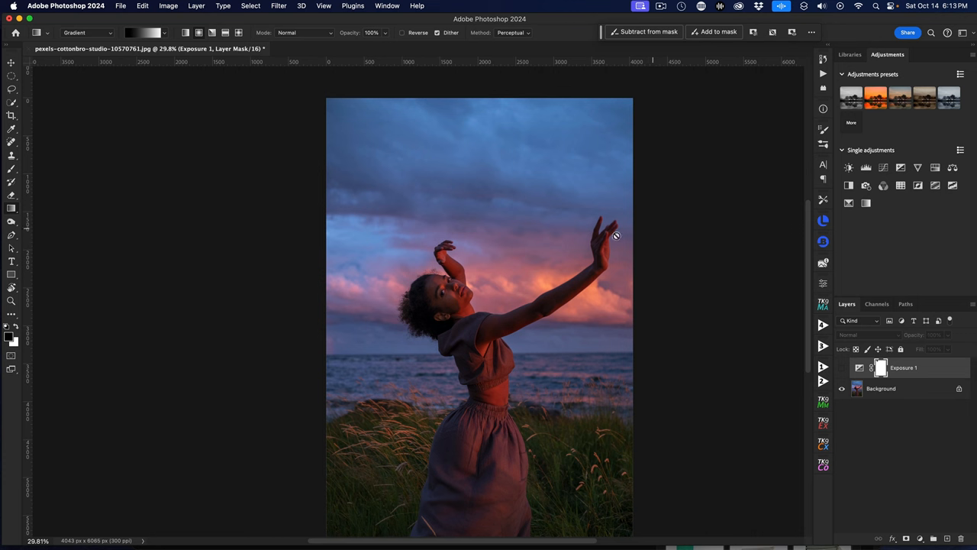
{"action": "mouse_move", "coordinate": [497, 276]}
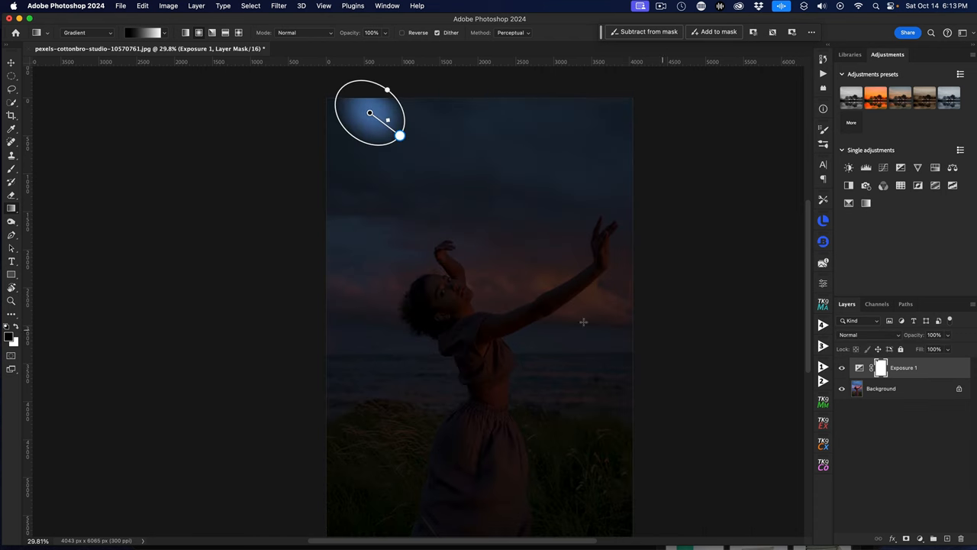
{"action": "mouse_move", "coordinate": [544, 193]}
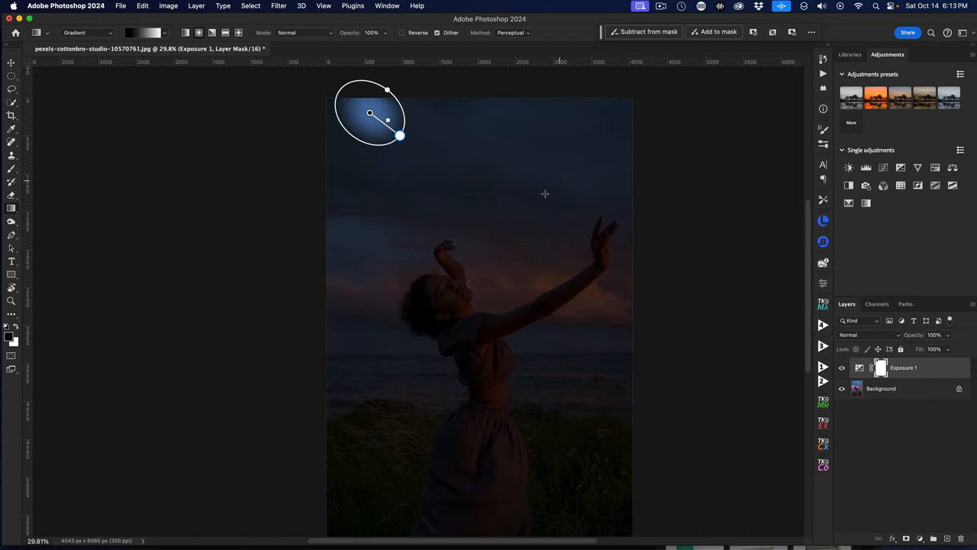
Step: Draw a radial gradient on the Exposure mask and centre its oval on the woman
{"action": "left_click_drag", "start_coordinate": [370, 114], "coordinate": [416, 281]}
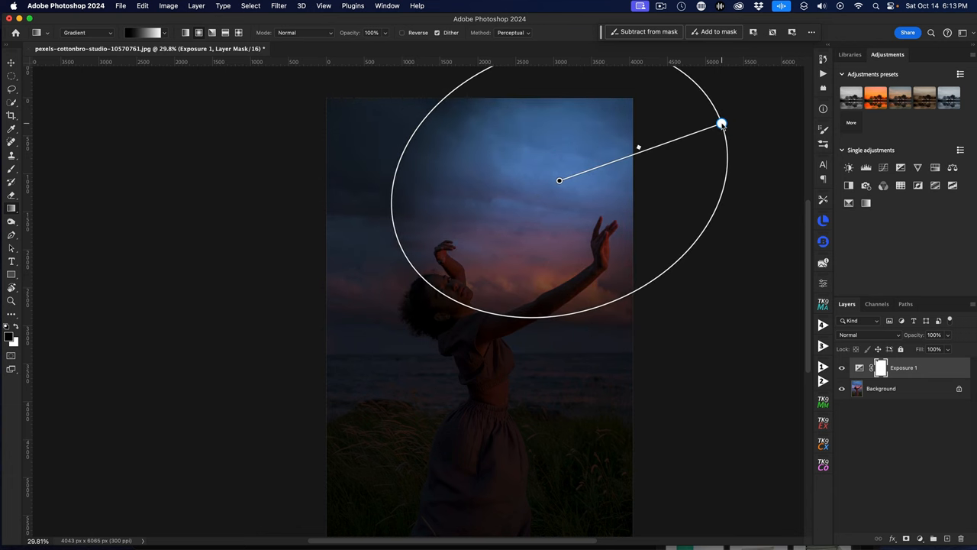
{"action": "left_click_drag", "start_coordinate": [721, 124], "coordinate": [715, 116]}
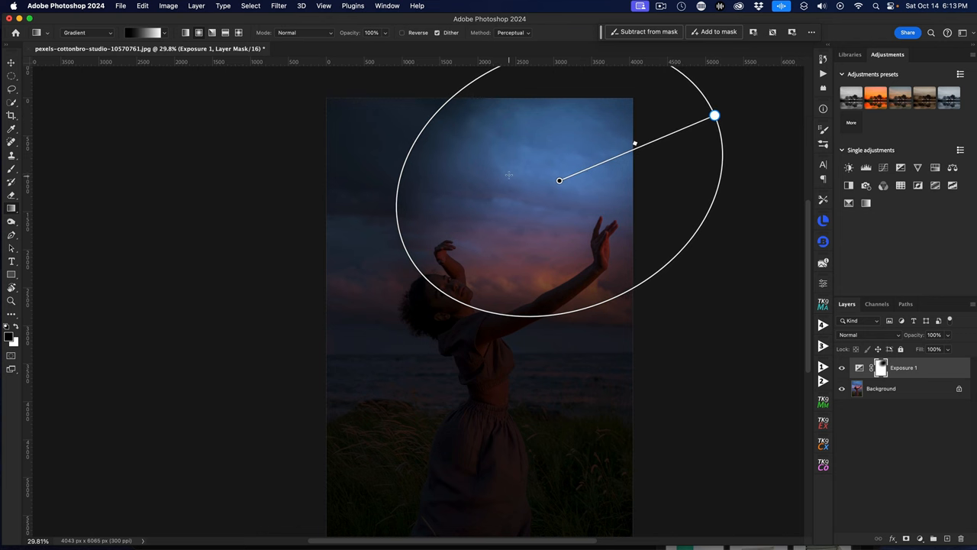
{"action": "mouse_move", "coordinate": [559, 180]}
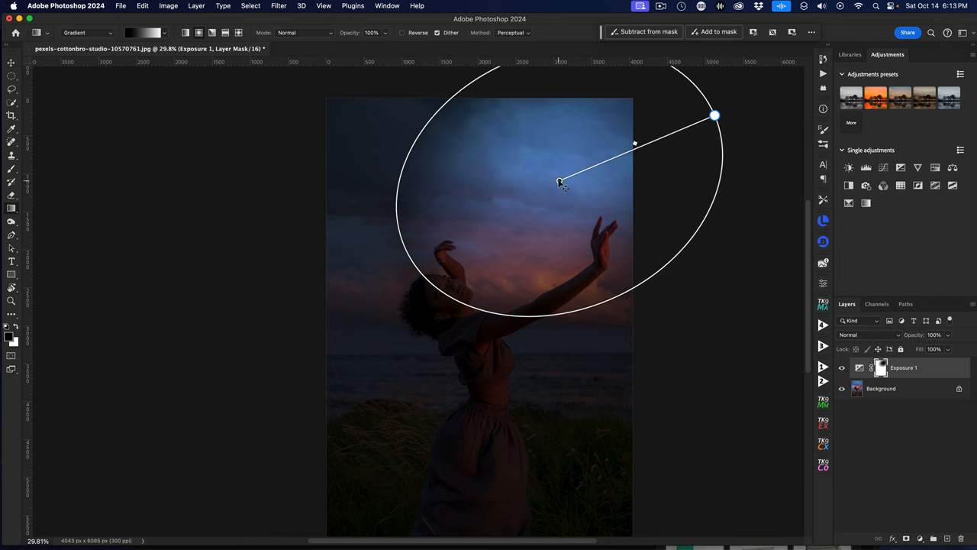
{"action": "left_click_drag", "start_coordinate": [562, 183], "coordinate": [498, 278]}
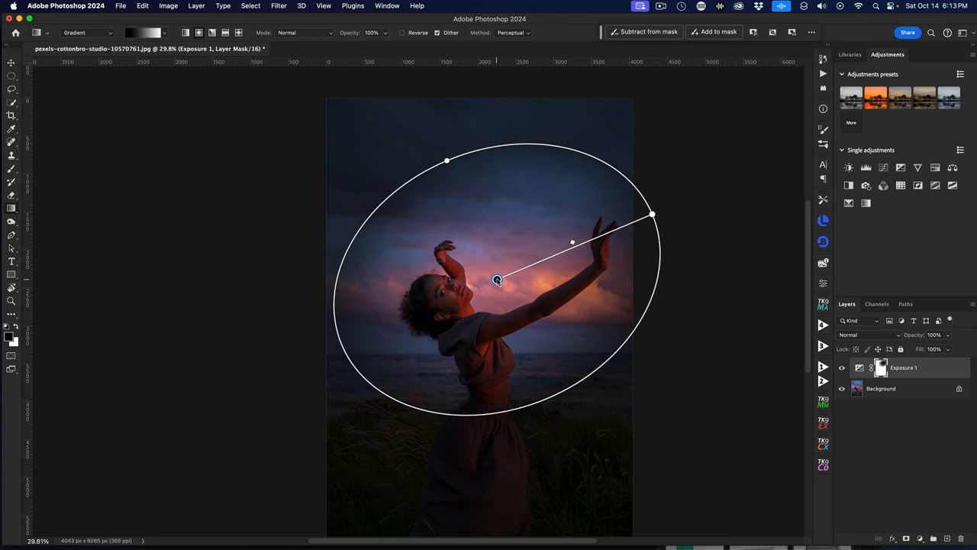
Step: Reshape, reposition and feather the spotlight around her face and arms, then commit the gradient
{"action": "left_click_drag", "start_coordinate": [497, 279], "coordinate": [507, 286]}
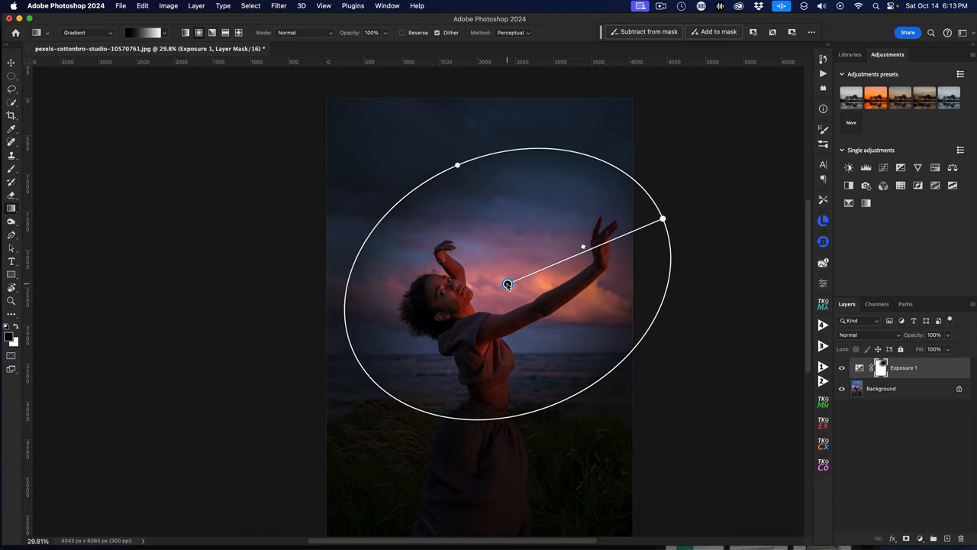
{"action": "left_click_drag", "start_coordinate": [507, 286], "coordinate": [504, 275]}
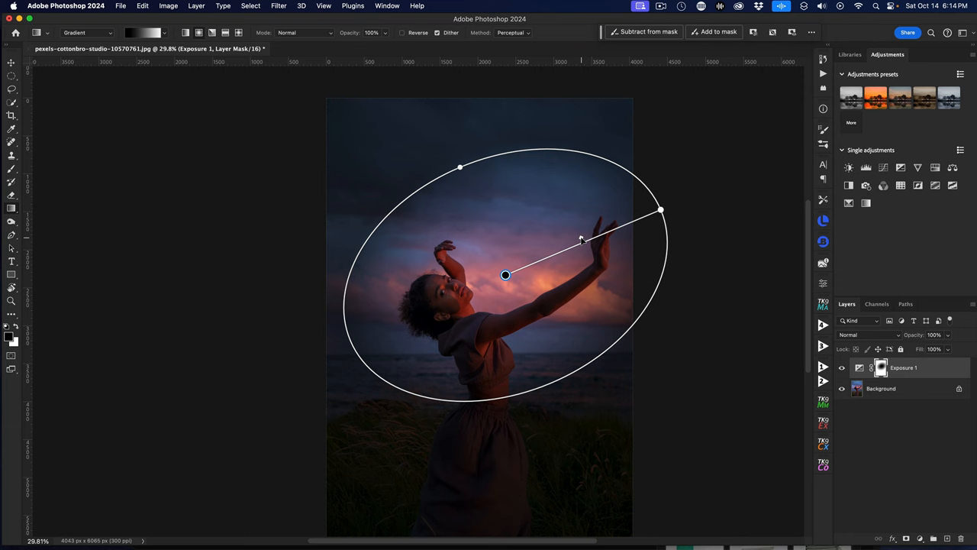
{"action": "left_click_drag", "start_coordinate": [582, 238], "coordinate": [525, 263]}
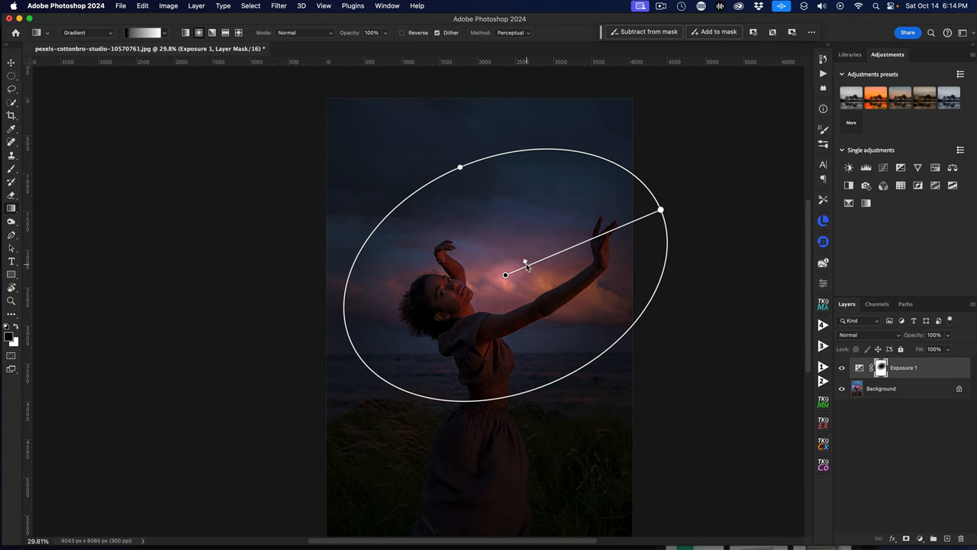
{"action": "left_click_drag", "start_coordinate": [526, 262], "coordinate": [577, 239]}
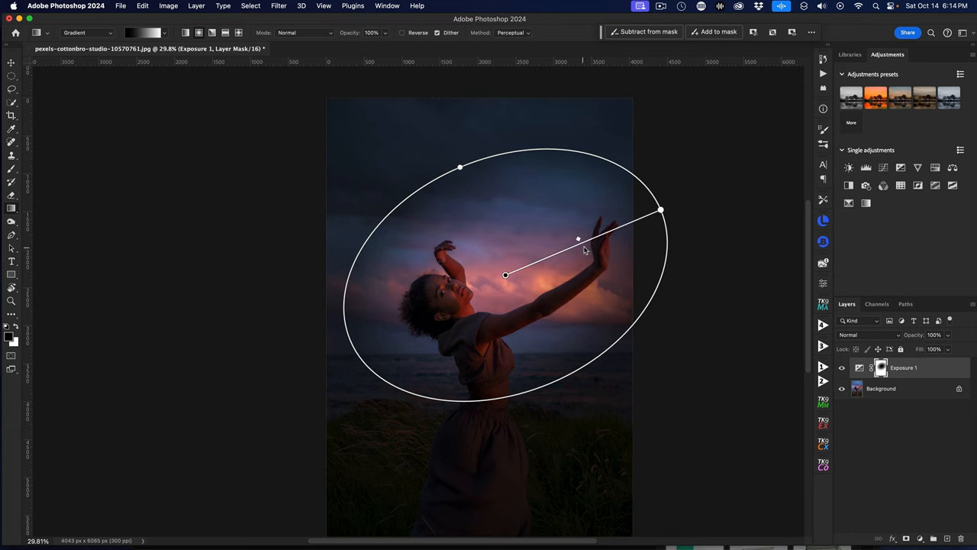
{"action": "left_click_drag", "start_coordinate": [579, 238], "coordinate": [595, 233]}
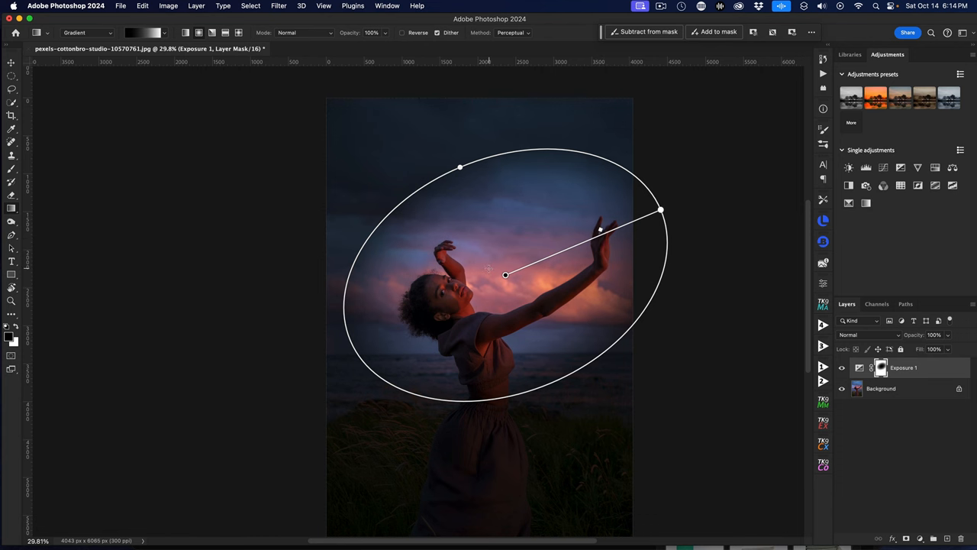
{"action": "left_click_drag", "start_coordinate": [506, 275], "coordinate": [507, 280]}
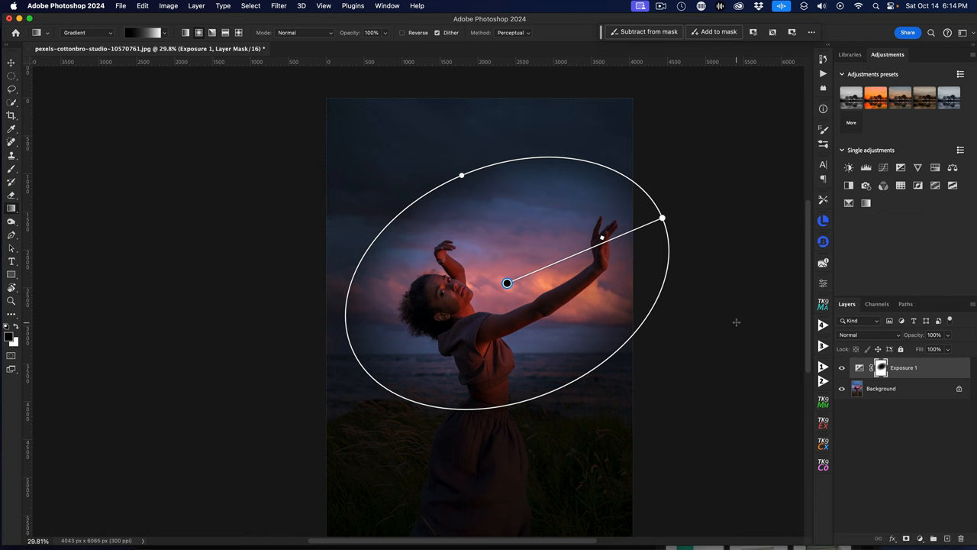
{"action": "left_click", "coordinate": [881, 389]}
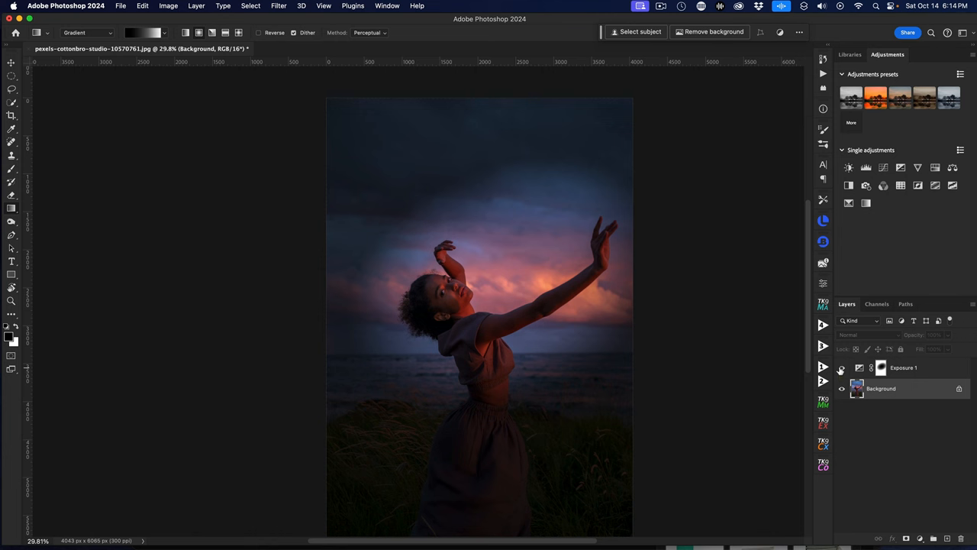
{"action": "mouse_move", "coordinate": [843, 368]}
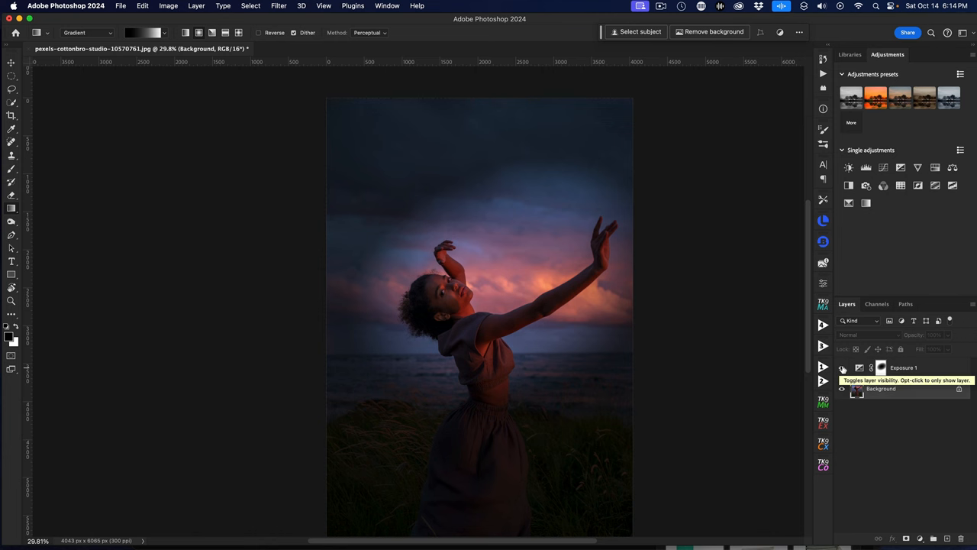
Step: Toggle Exposure 1 visibility for a before/after comparison, leaving it hidden
{"action": "left_click", "coordinate": [843, 367]}
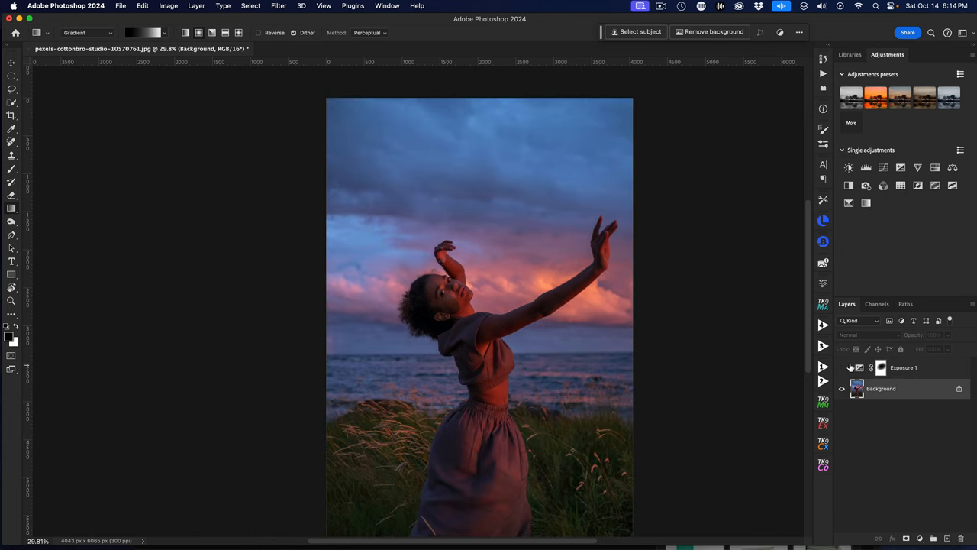
{"action": "left_click", "coordinate": [840, 368]}
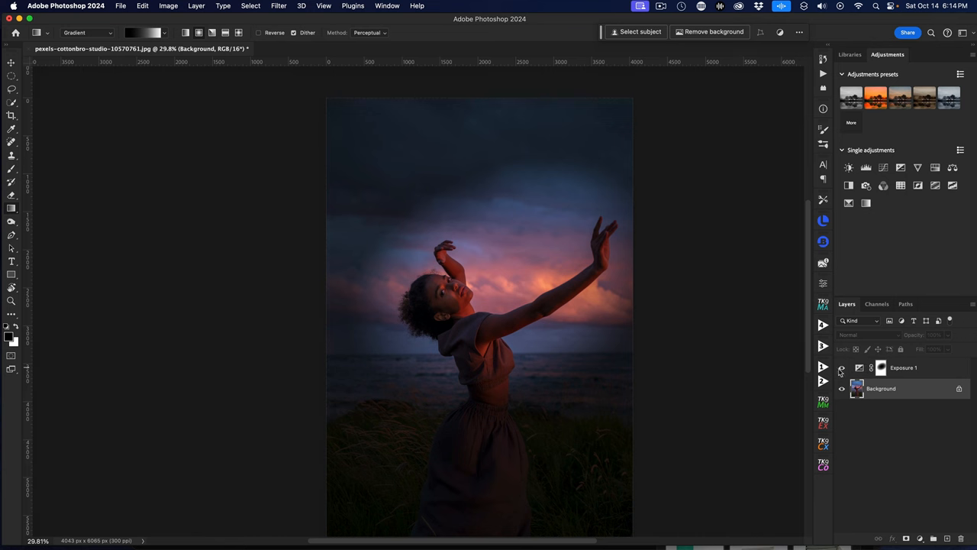
{"action": "left_click", "coordinate": [843, 368]}
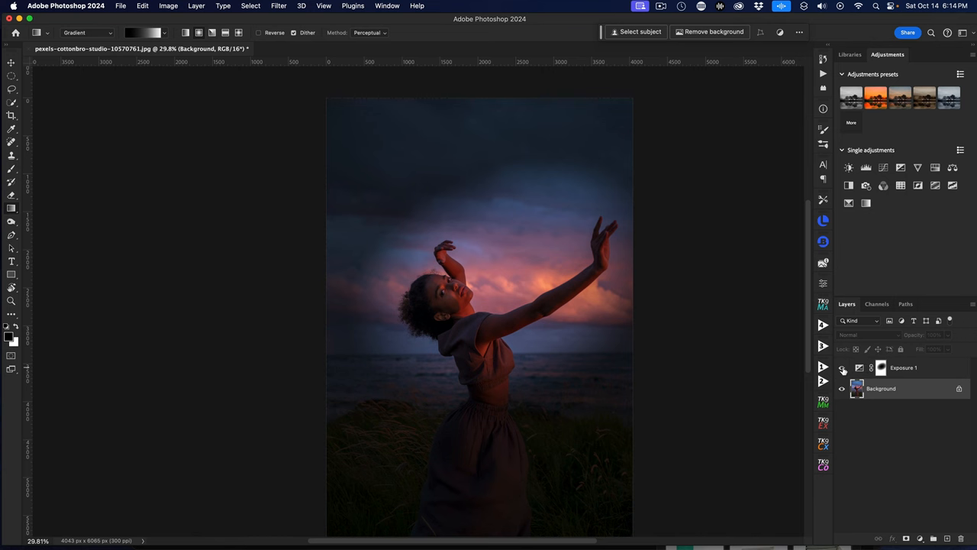
{"action": "left_click", "coordinate": [843, 368]}
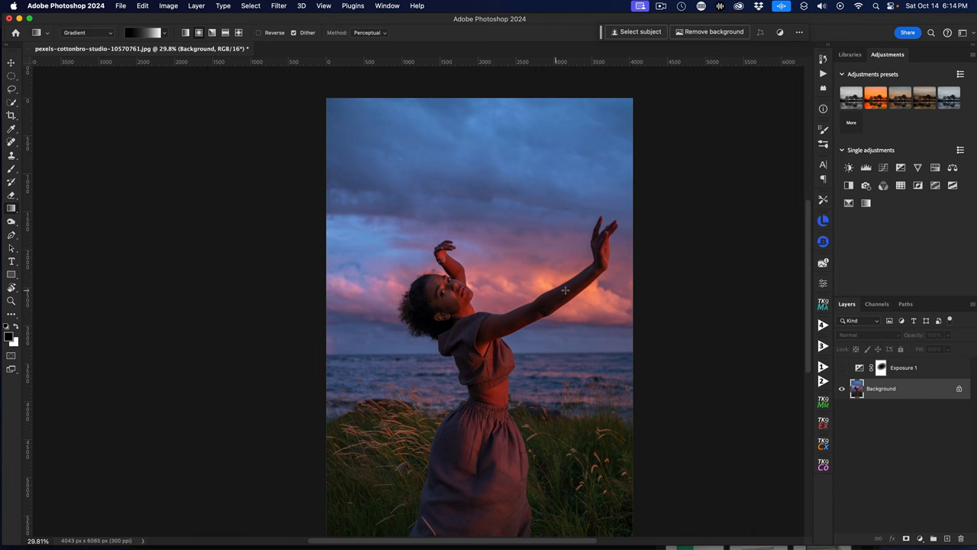
{"action": "mouse_move", "coordinate": [599, 293]}
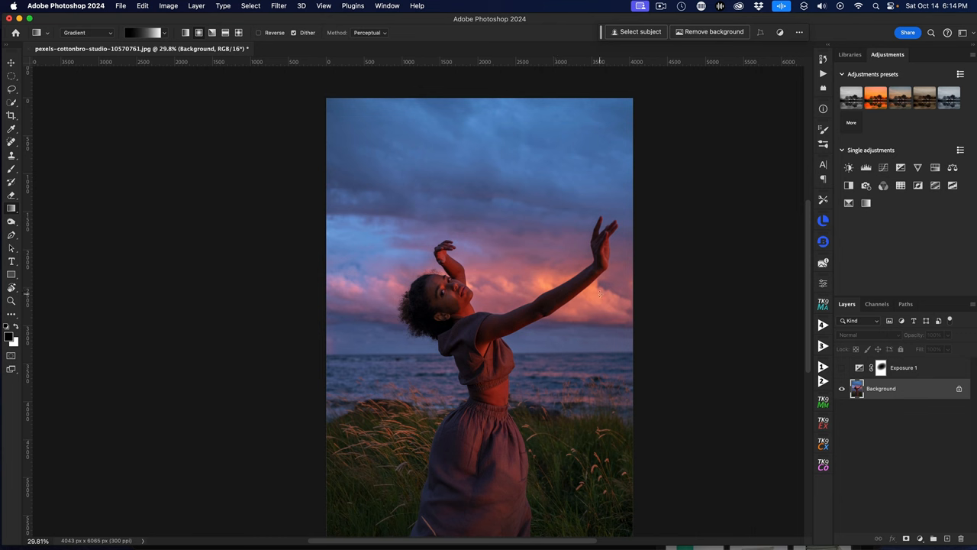
{"action": "mouse_move", "coordinate": [930, 382]}
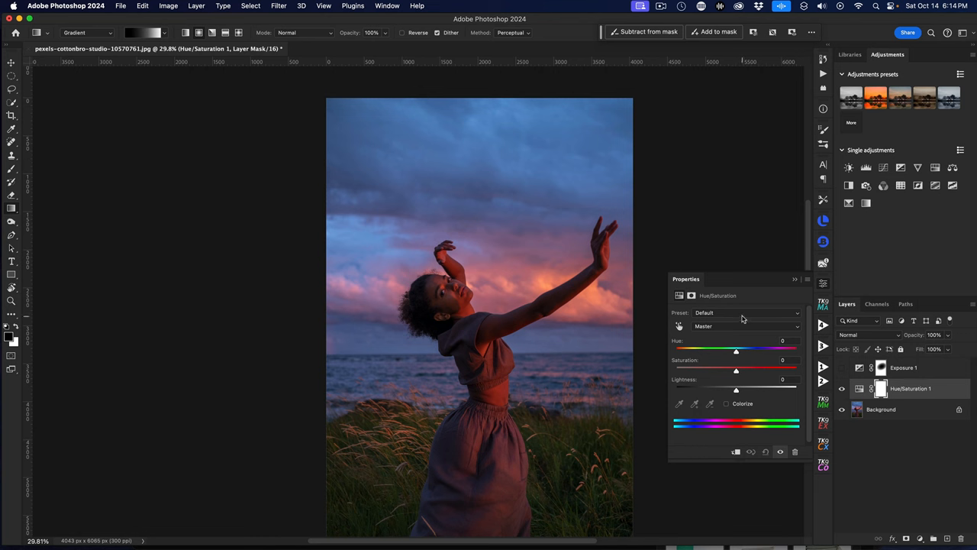
{"action": "mouse_move", "coordinate": [745, 314]}
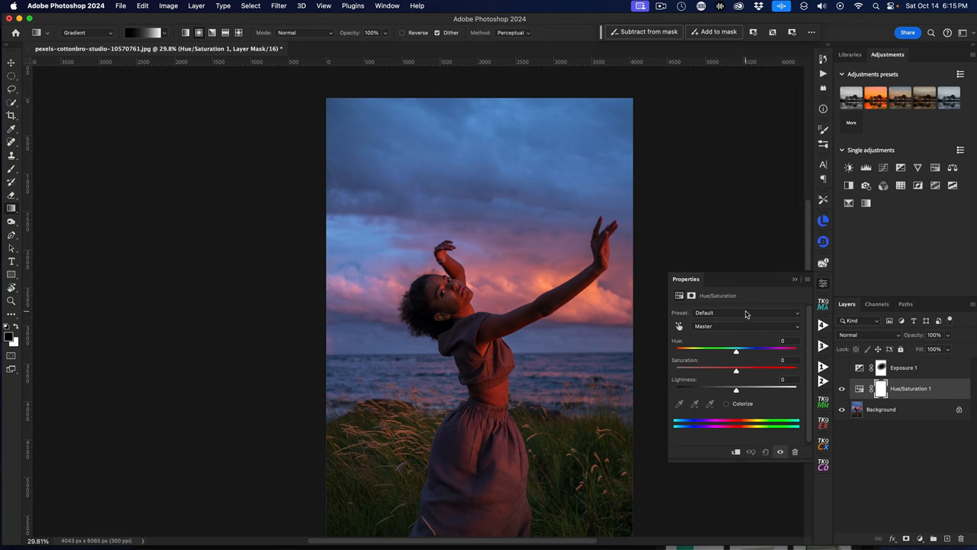
Step: Select the Reds range in Hue/Saturation and raise its Saturation to about +35
{"action": "left_click", "coordinate": [745, 327]}
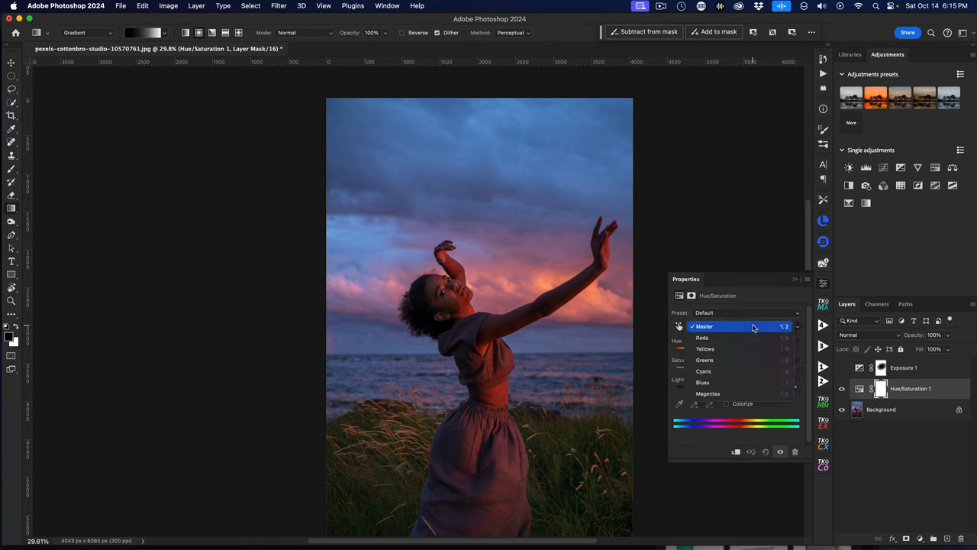
{"action": "left_click", "coordinate": [701, 337]}
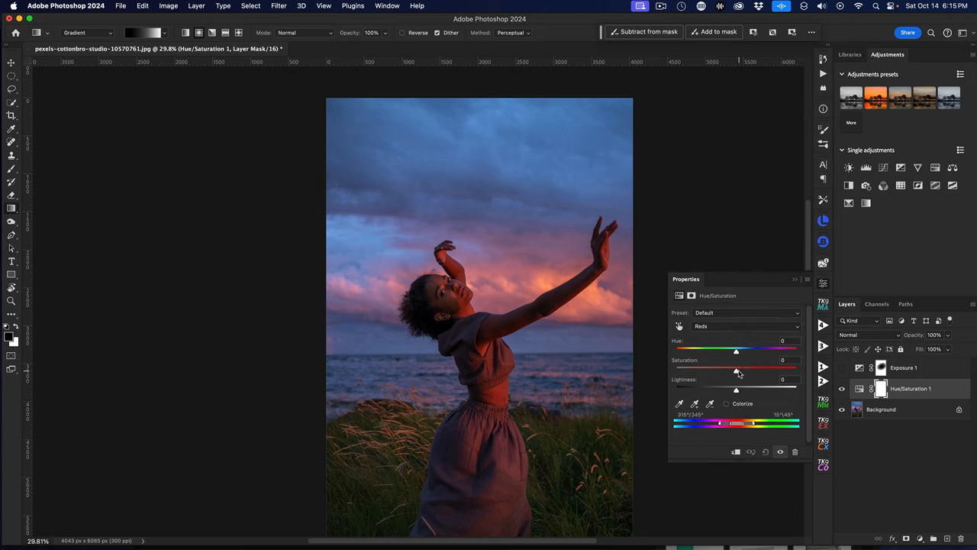
{"action": "left_click_drag", "start_coordinate": [736, 368], "coordinate": [773, 368]}
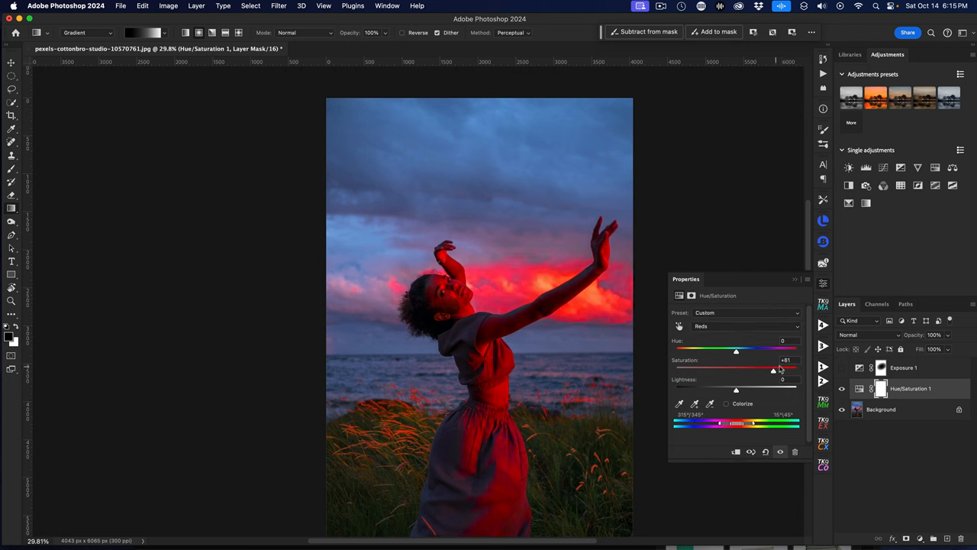
{"action": "left_click_drag", "start_coordinate": [773, 367], "coordinate": [735, 368]}
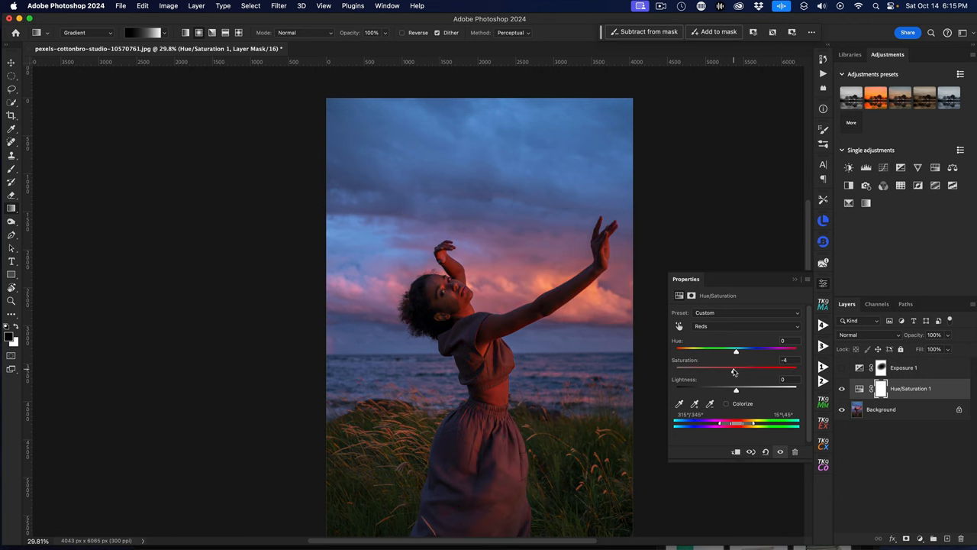
{"action": "left_click_drag", "start_coordinate": [734, 368], "coordinate": [762, 368]}
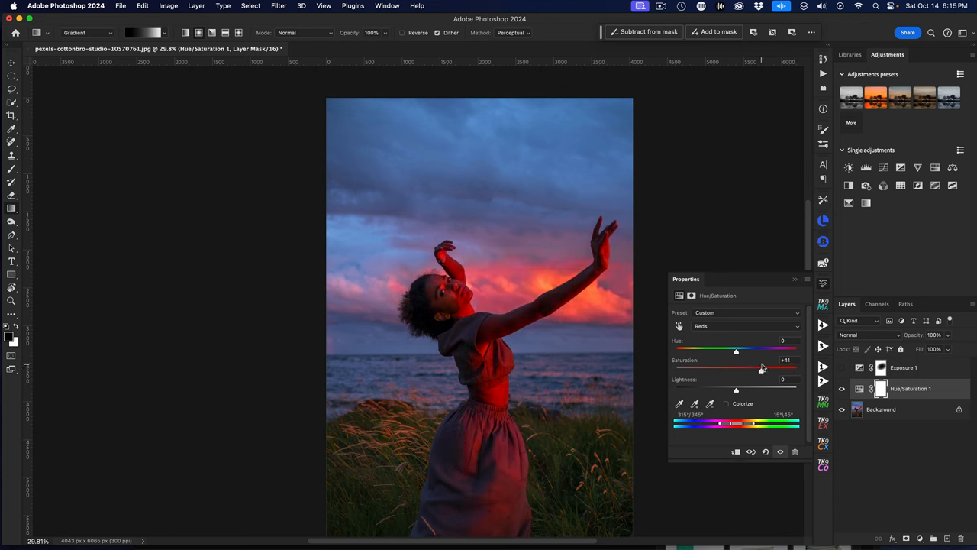
{"action": "left_click_drag", "start_coordinate": [736, 367], "coordinate": [739, 366]}
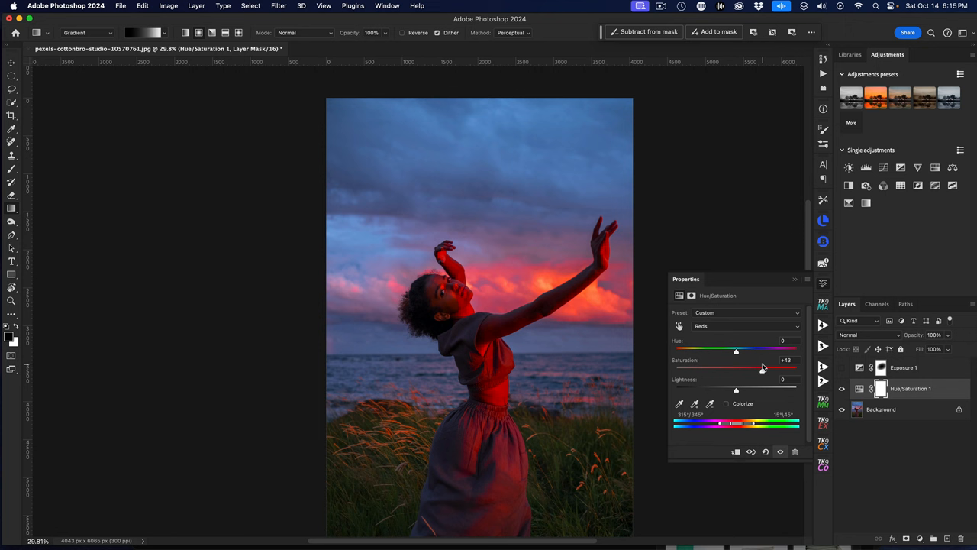
{"action": "left_click_drag", "start_coordinate": [762, 366], "coordinate": [761, 373]}
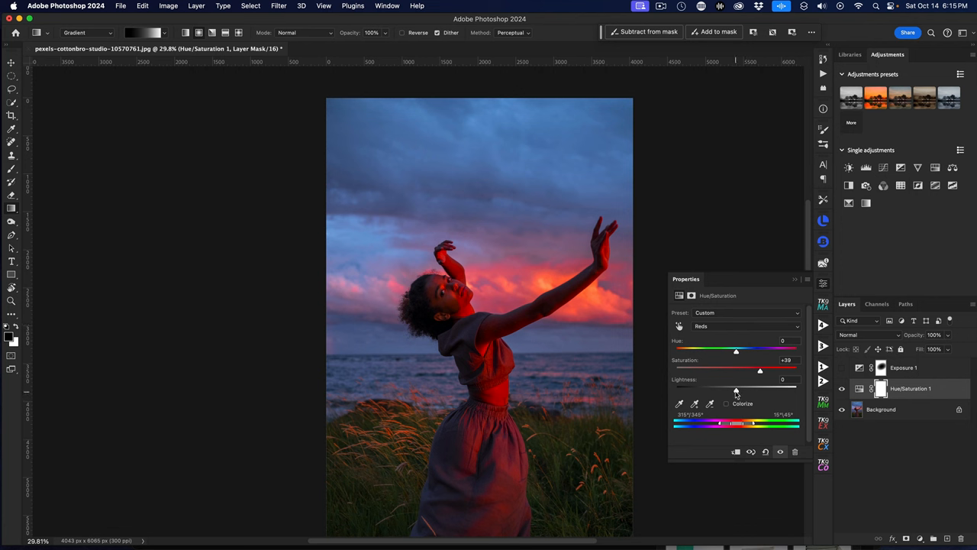
{"action": "left_click_drag", "start_coordinate": [737, 390], "coordinate": [733, 390]}
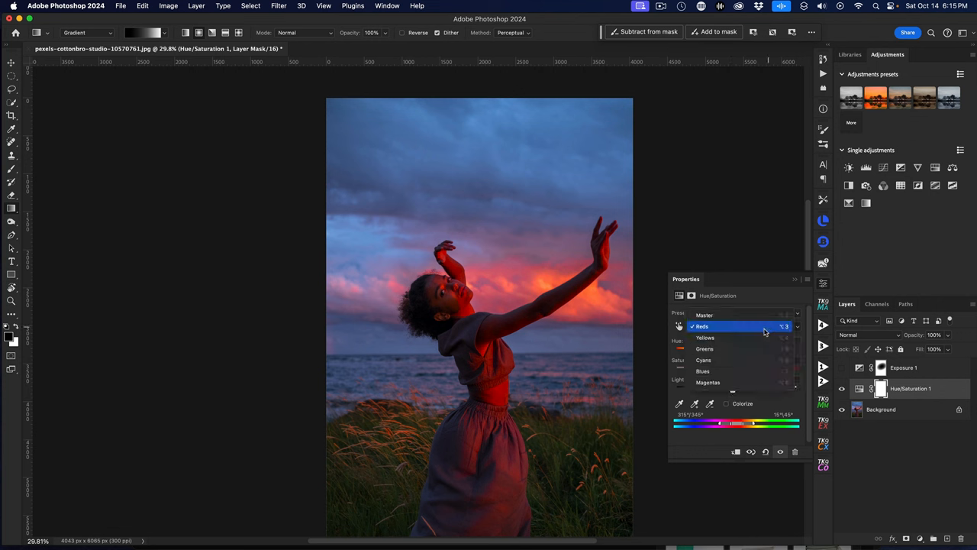
Step: Switch to the Yellows range and give its Saturation a slight lift
{"action": "left_click", "coordinate": [704, 337]}
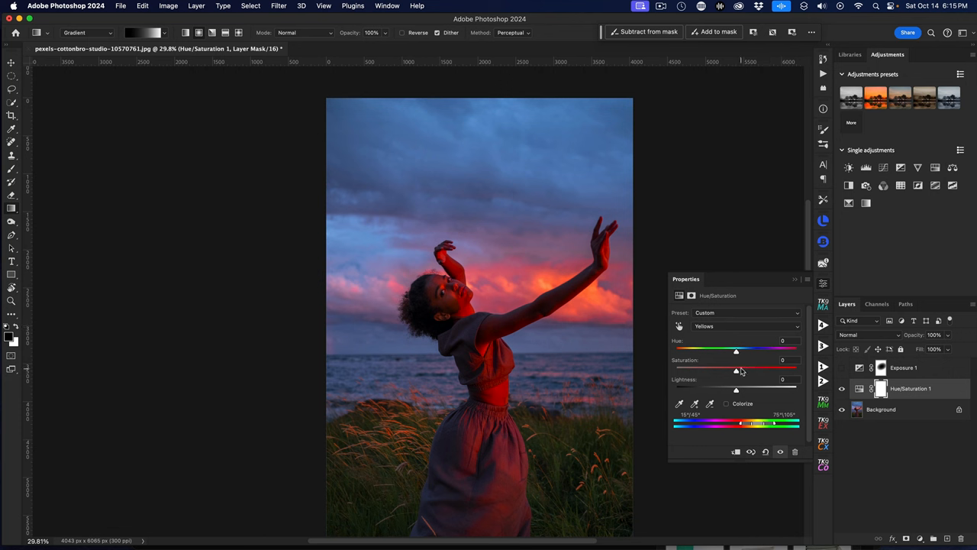
{"action": "left_click_drag", "start_coordinate": [736, 368], "coordinate": [745, 368]}
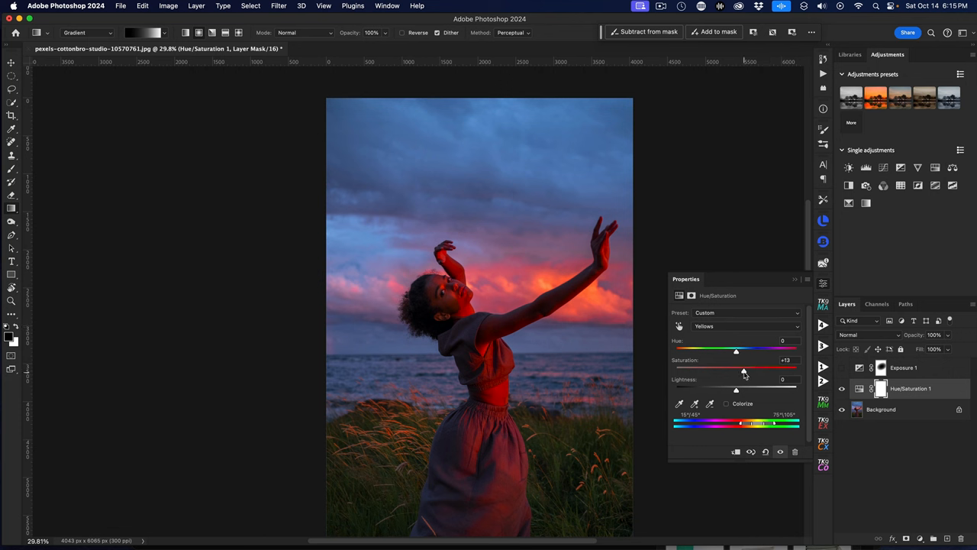
{"action": "left_click_drag", "start_coordinate": [736, 368], "coordinate": [746, 368]}
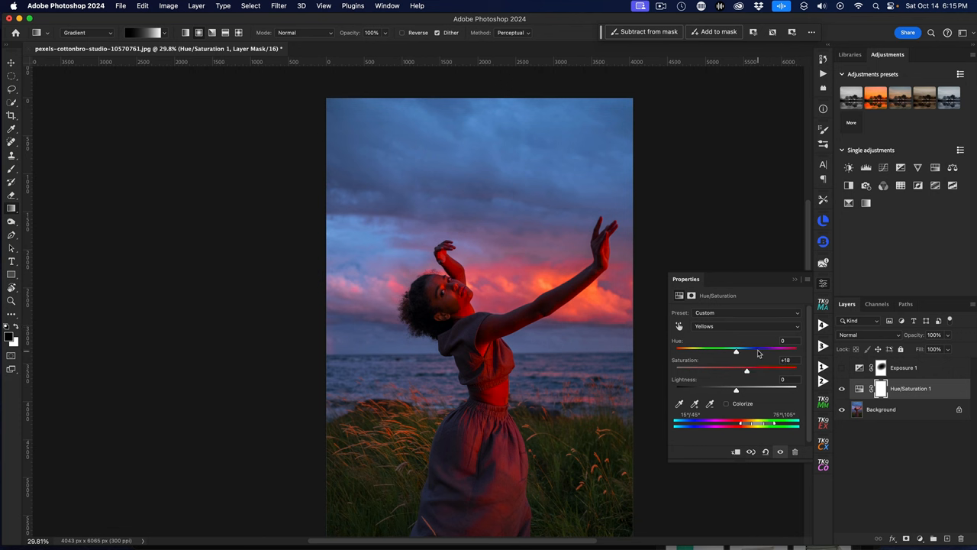
{"action": "left_click", "coordinate": [746, 327]}
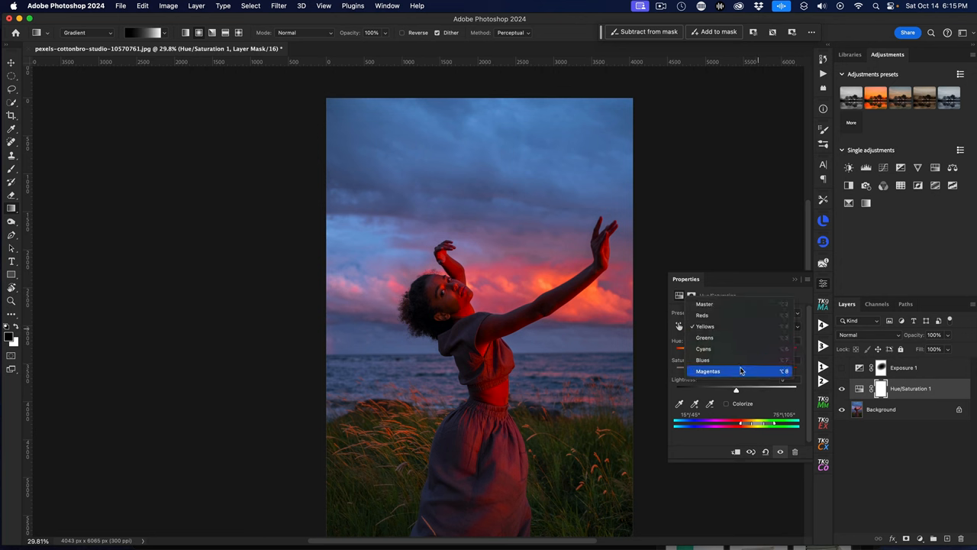
Step: Select Magentas, test Saturation at +100, then settle it around +50
{"action": "left_click", "coordinate": [709, 371]}
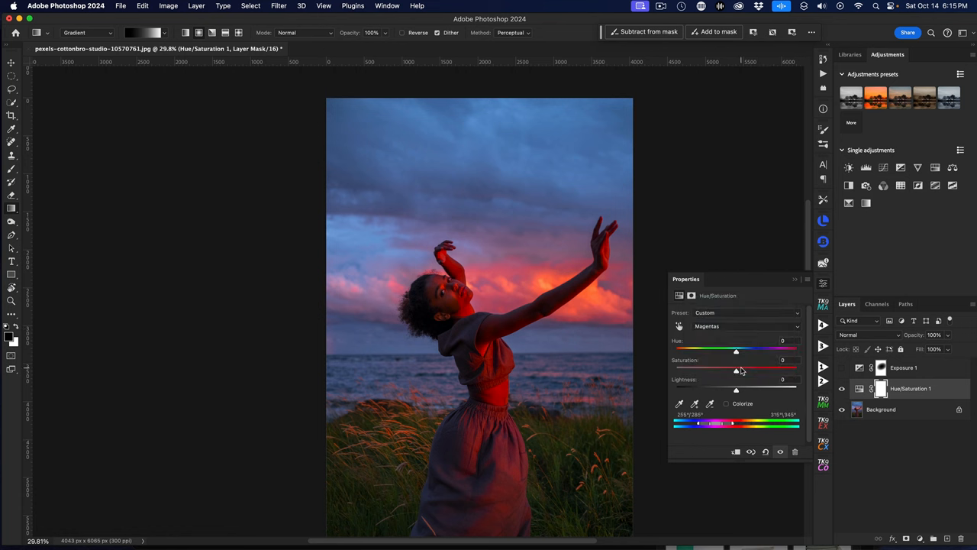
{"action": "left_click_drag", "start_coordinate": [736, 368], "coordinate": [739, 368]}
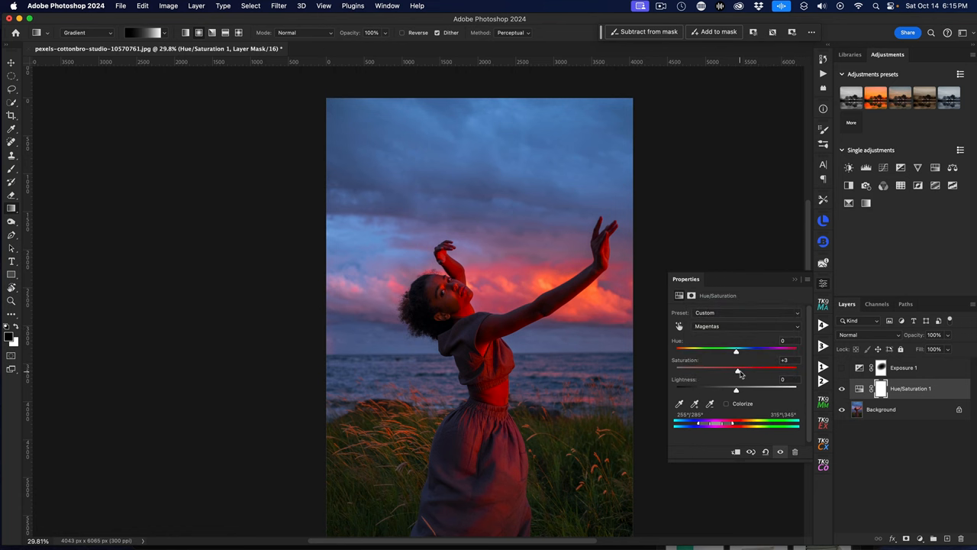
{"action": "left_click_drag", "start_coordinate": [736, 368], "coordinate": [797, 368]}
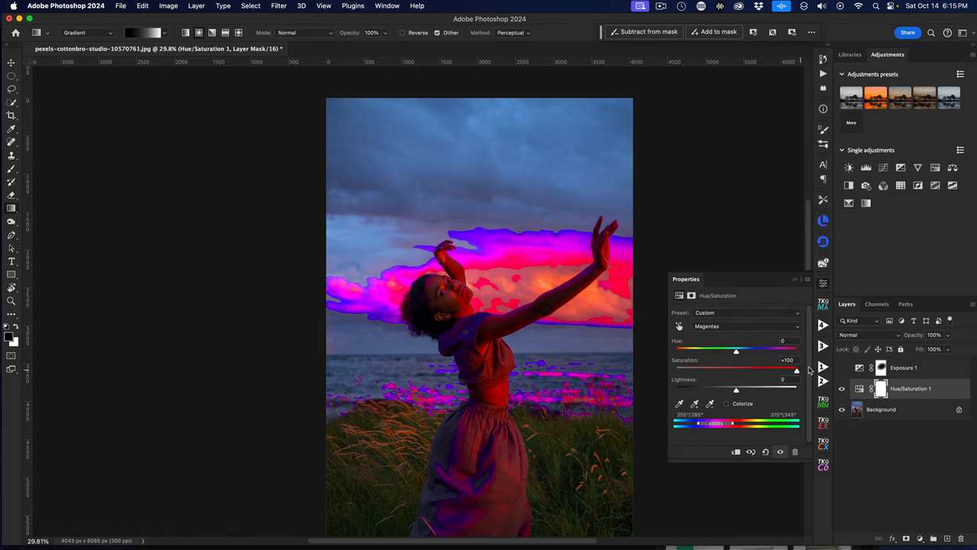
{"action": "left_click_drag", "start_coordinate": [797, 371], "coordinate": [761, 371]}
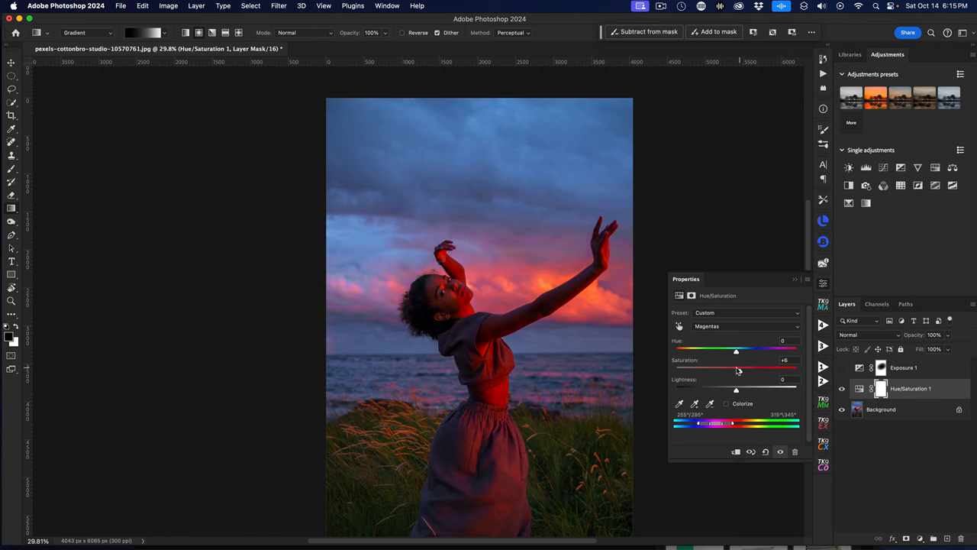
{"action": "left_click_drag", "start_coordinate": [737, 366], "coordinate": [787, 367]}
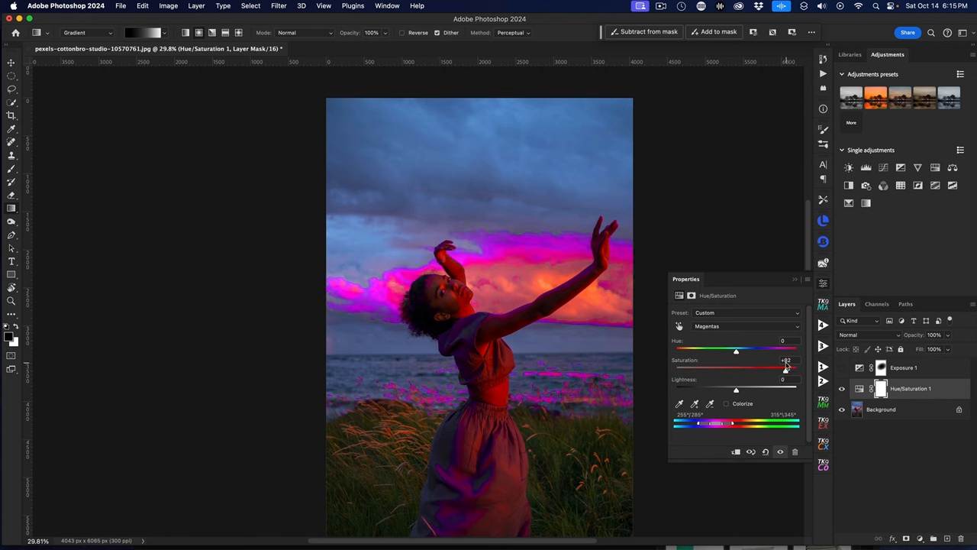
{"action": "left_click_drag", "start_coordinate": [788, 366], "coordinate": [776, 367]}
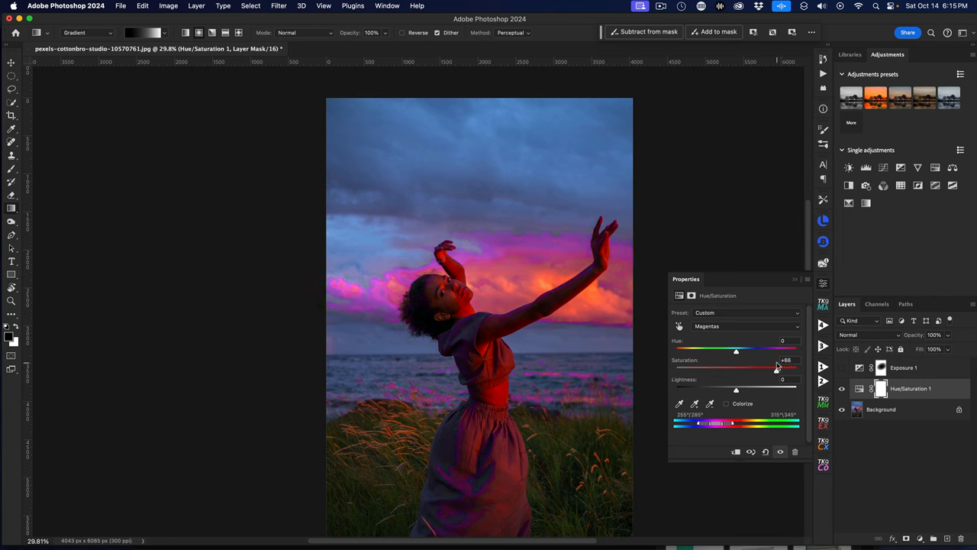
{"action": "left_click_drag", "start_coordinate": [779, 367], "coordinate": [766, 366]}
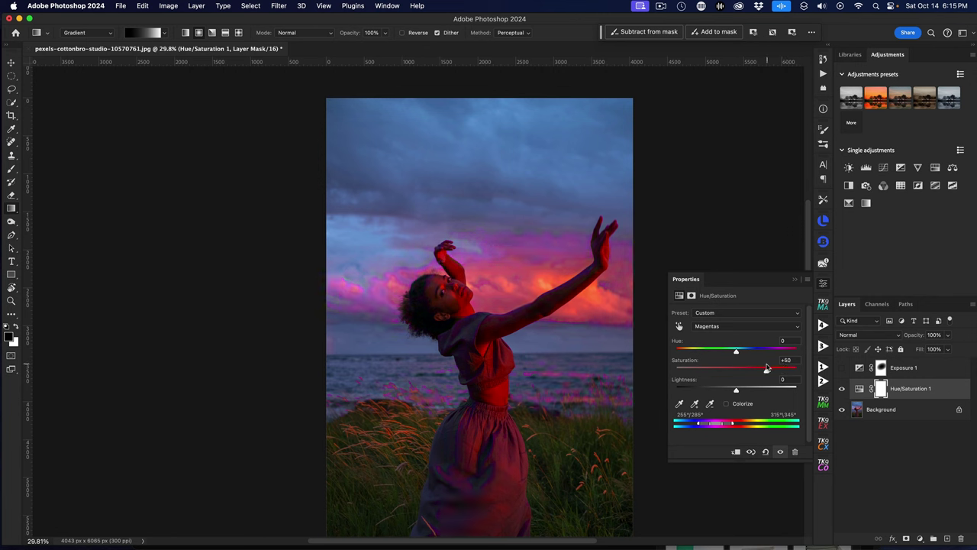
{"action": "left_click_drag", "start_coordinate": [767, 368], "coordinate": [764, 368]}
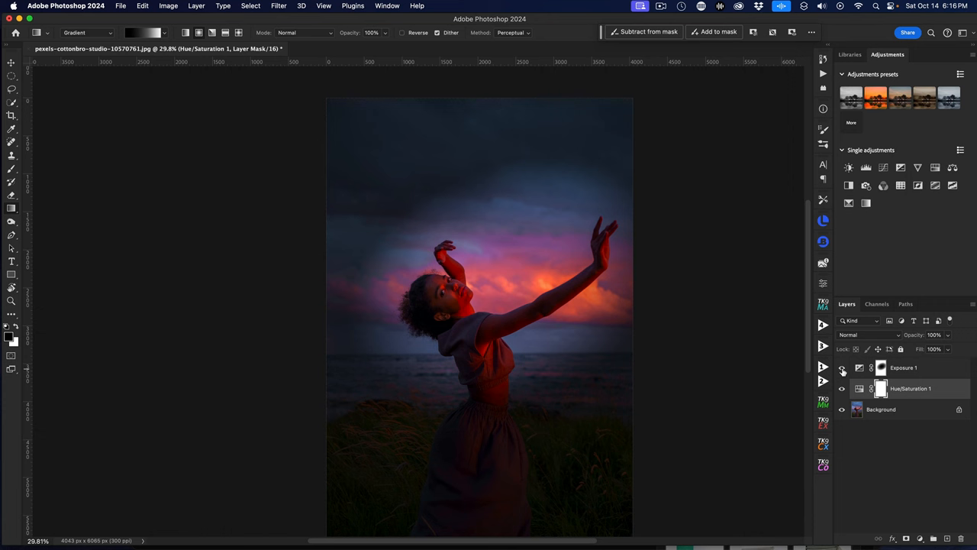
Step: Group Exposure 1 and Hue/Saturation 1 into Group 1 and toggle it for before/after
{"action": "left_click", "coordinate": [842, 369]}
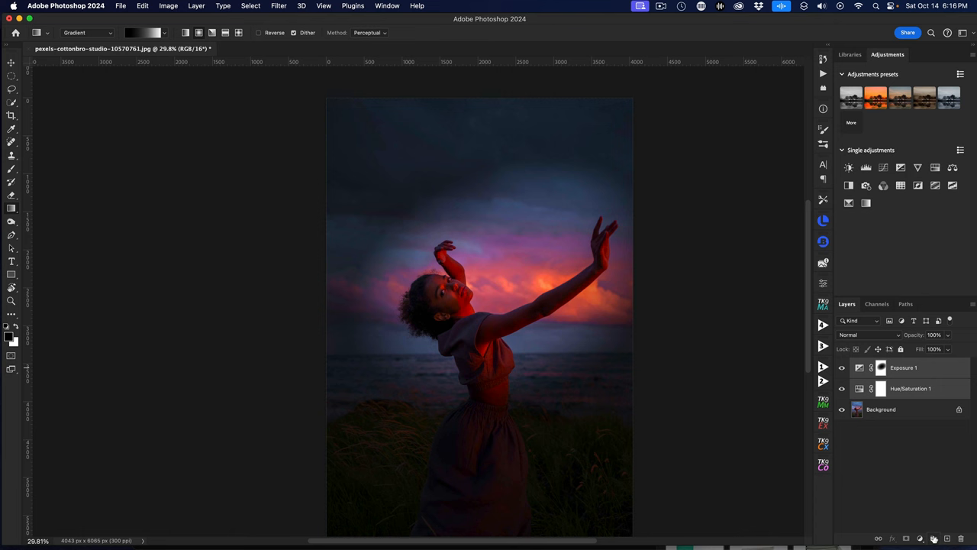
{"action": "left_click", "coordinate": [937, 536]}
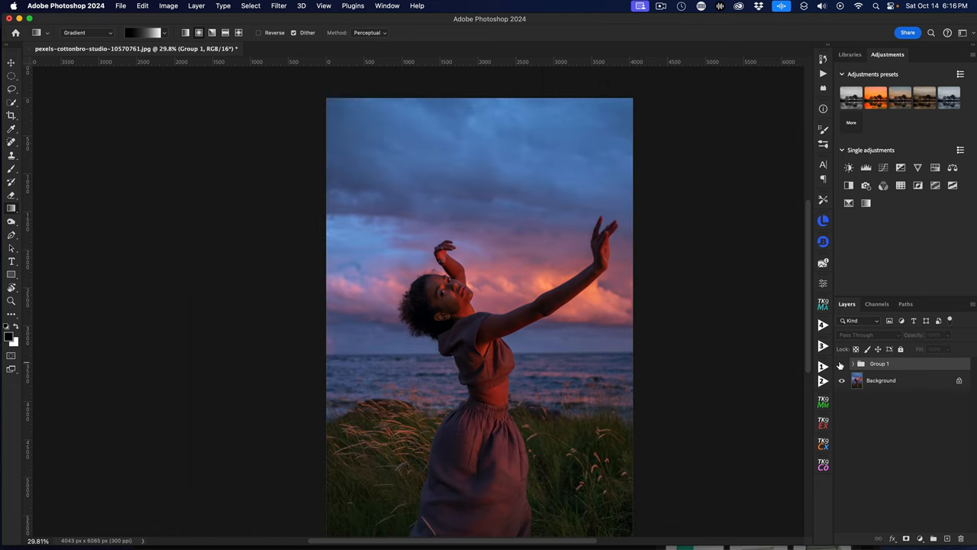
{"action": "left_click", "coordinate": [841, 363]}
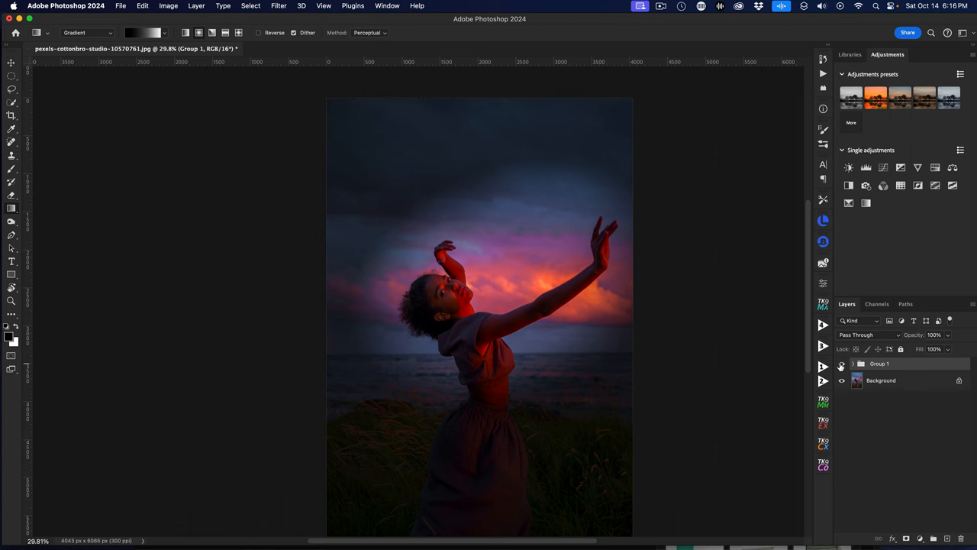
{"action": "left_click", "coordinate": [842, 364]}
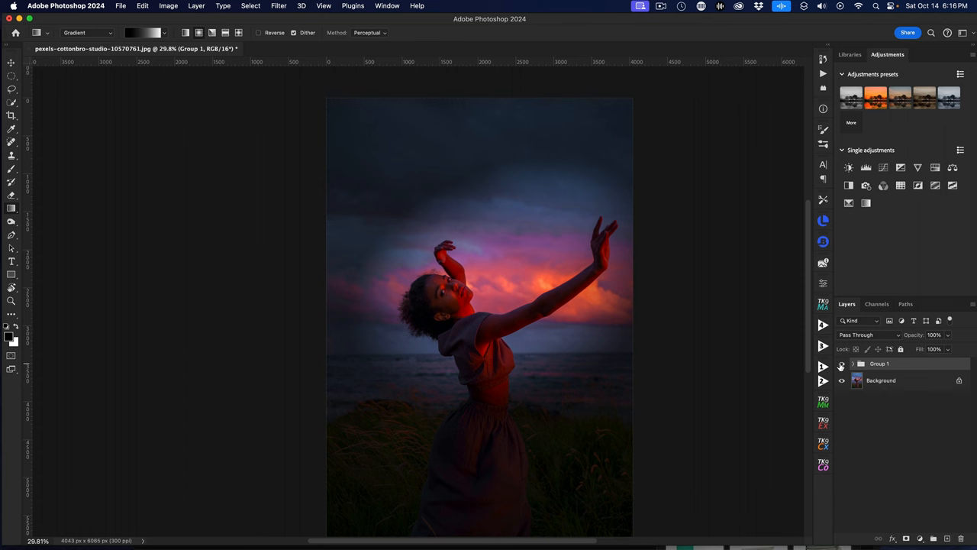